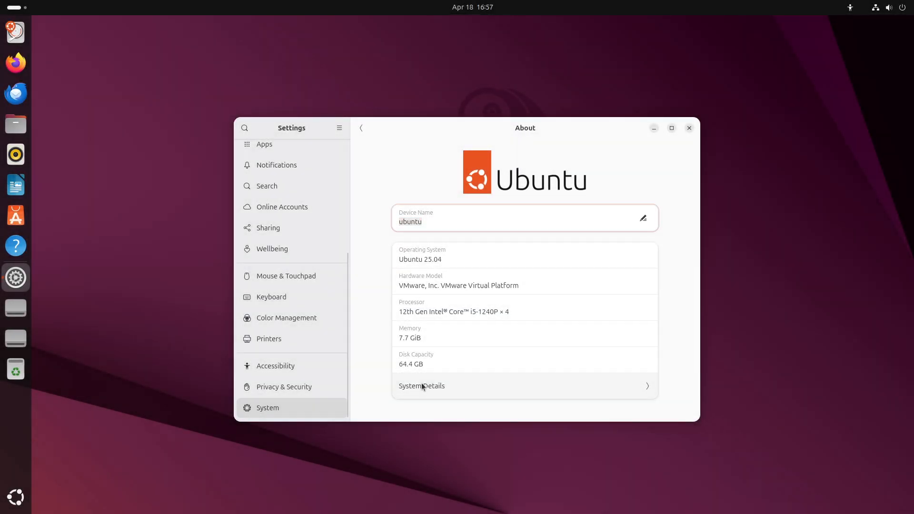
Review Ubuntu's full system details, then maximize Settings and show the Appearance page.
{"action": "left_click", "coordinate": [421, 386]}
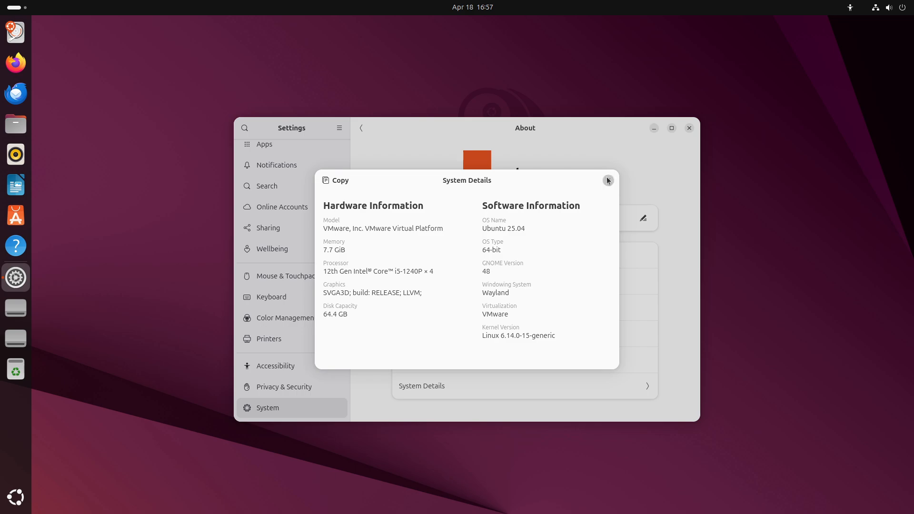
{"action": "left_click", "coordinate": [608, 180]}
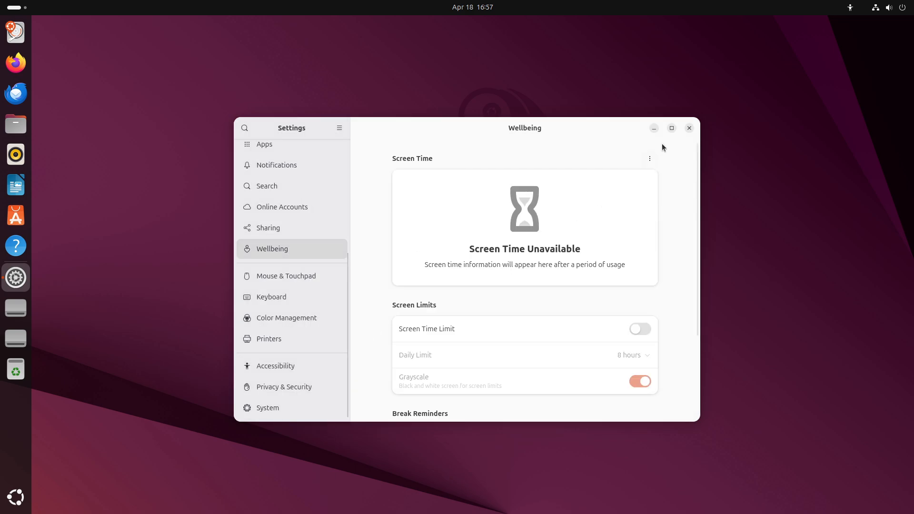
{"action": "left_click", "coordinate": [670, 128]}
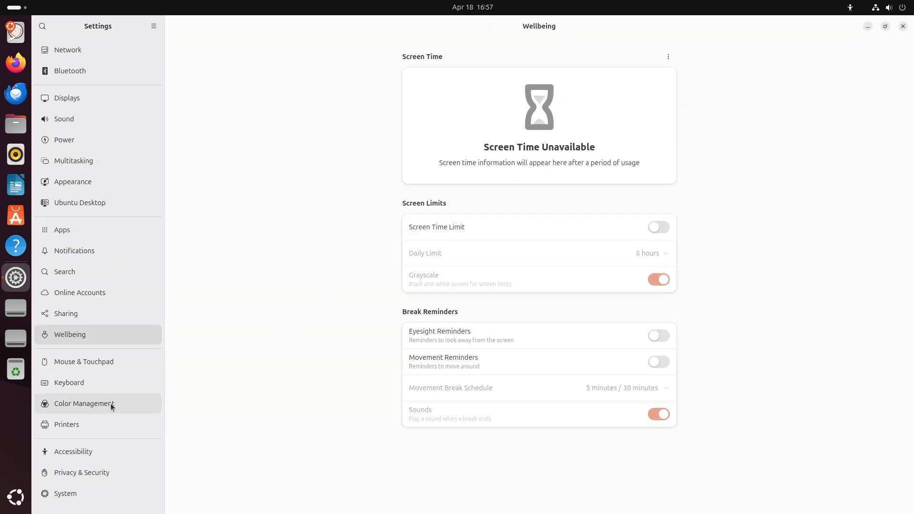
{"action": "left_click", "coordinate": [73, 182]}
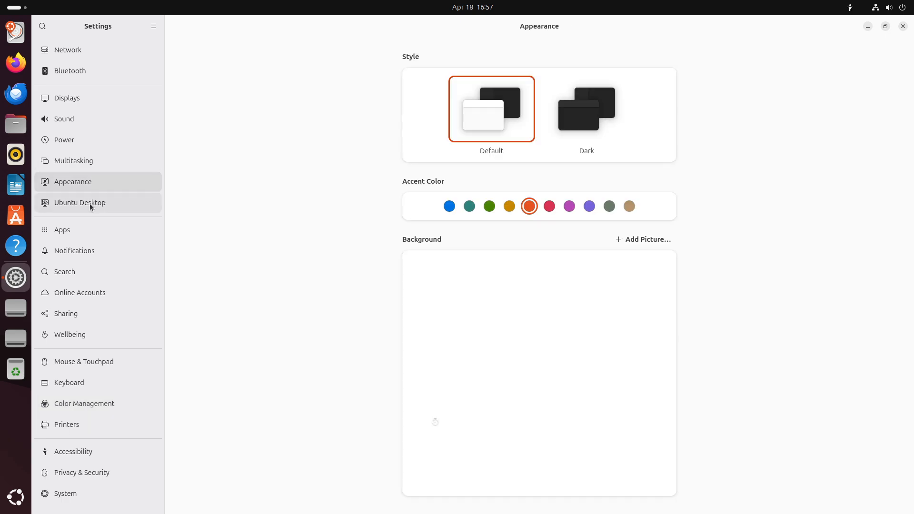
{"action": "left_click", "coordinate": [74, 160]}
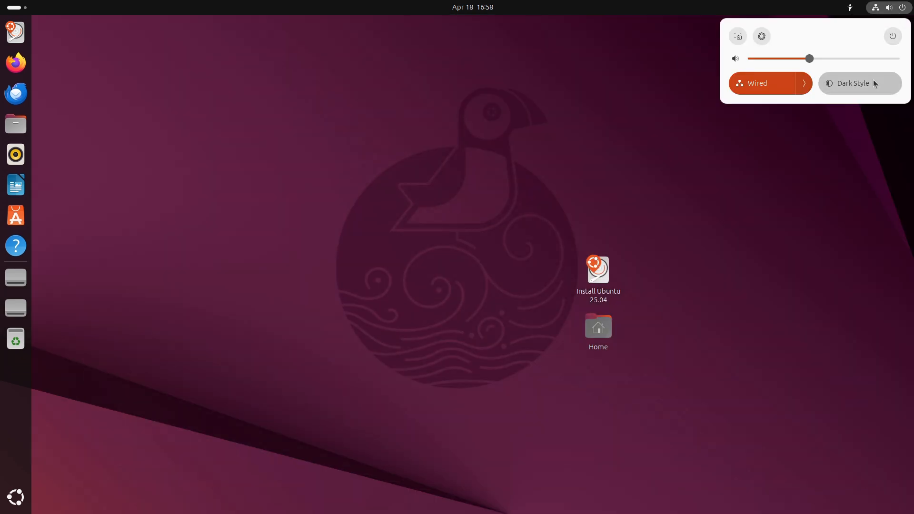
{"action": "left_click", "coordinate": [859, 82]}
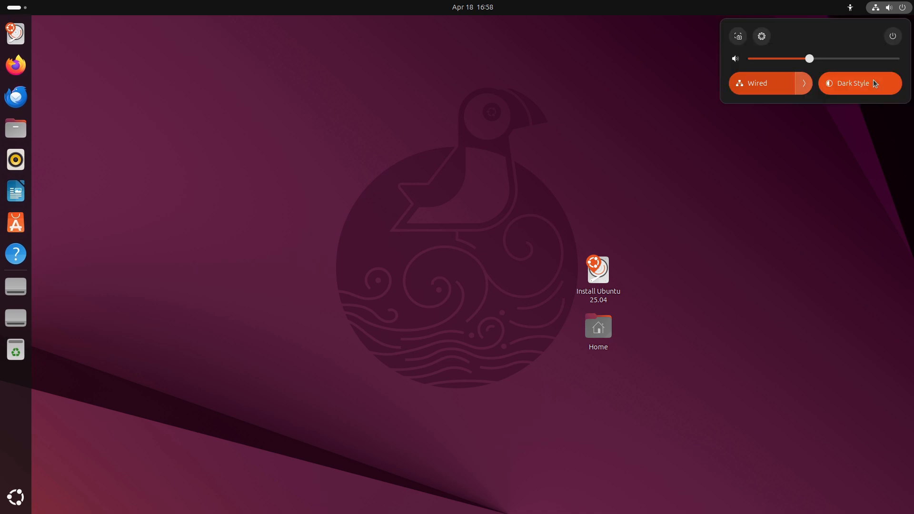
{"action": "left_click", "coordinate": [857, 83]}
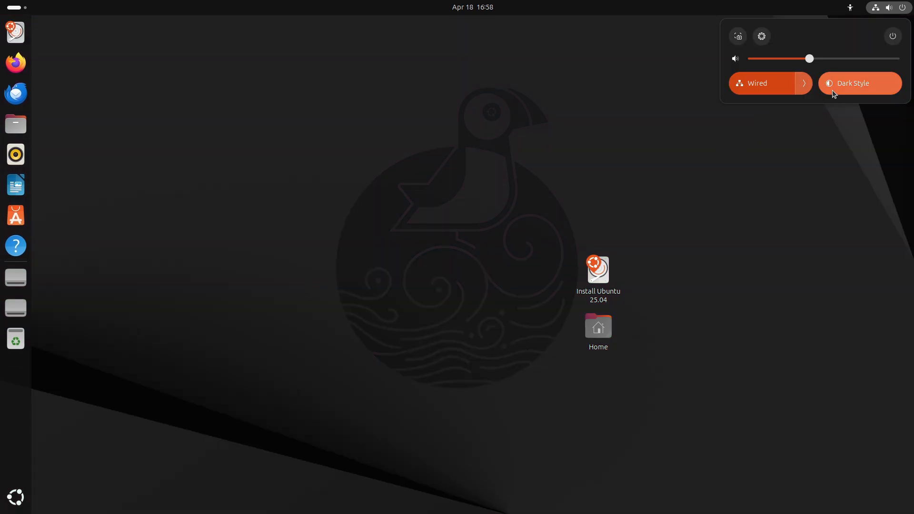
{"action": "left_click", "coordinate": [859, 83]}
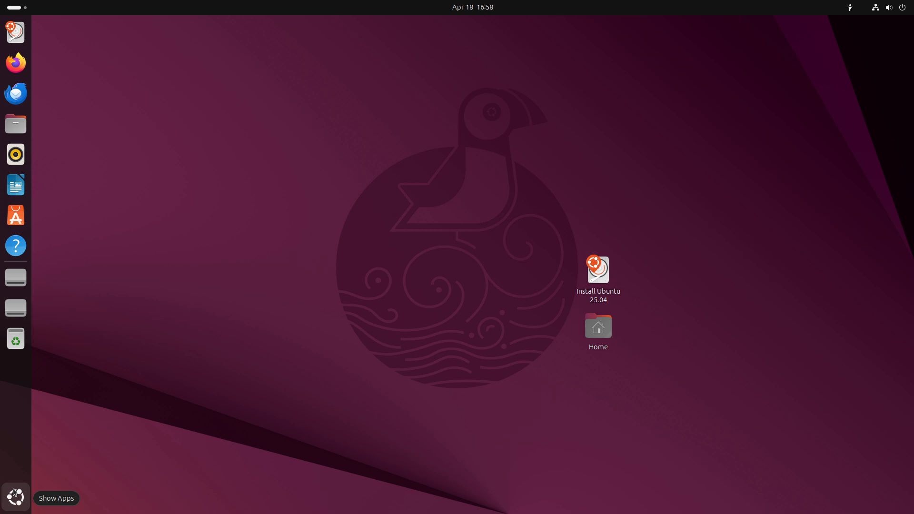
{"action": "mouse_move", "coordinate": [24, 502]}
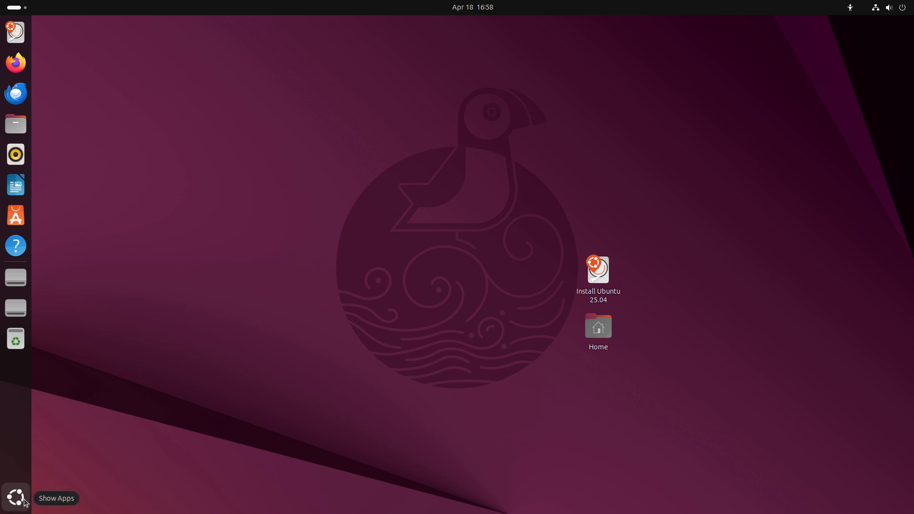
{"action": "left_click", "coordinate": [15, 497]}
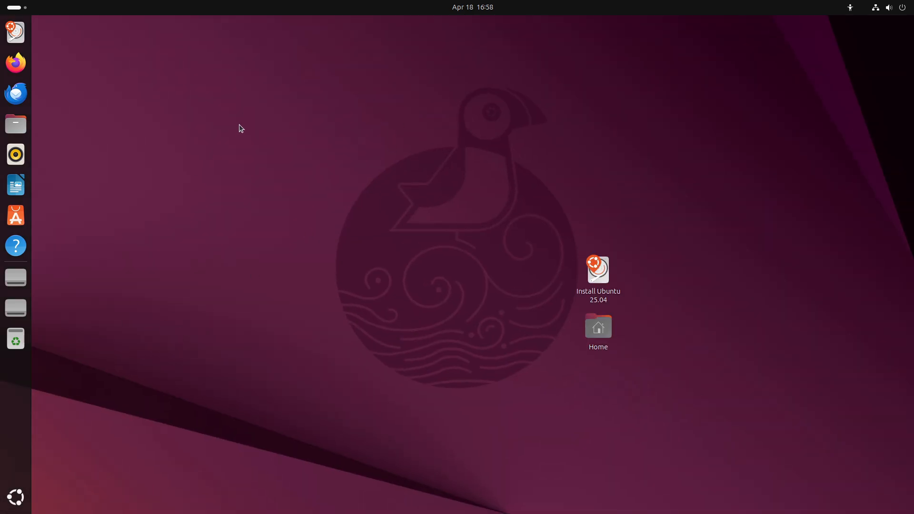
{"action": "left_click", "coordinate": [472, 8]}
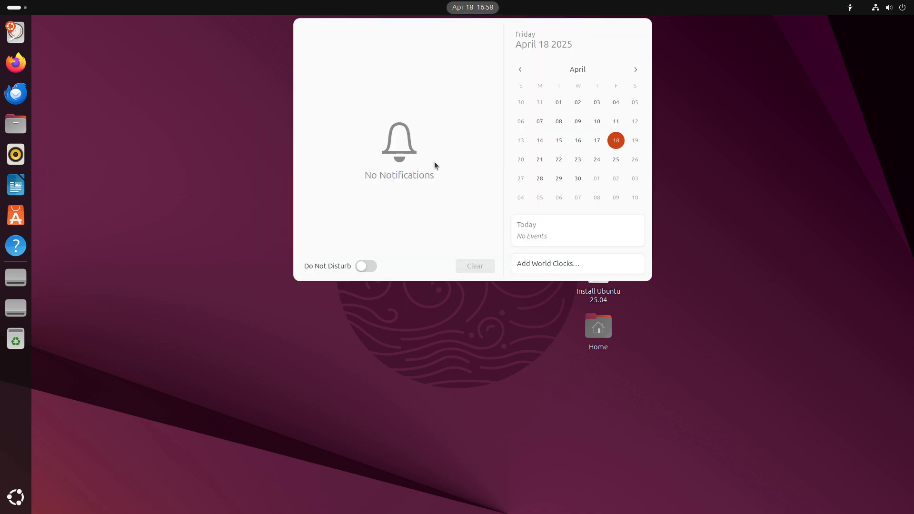
{"action": "left_click", "coordinate": [168, 206]}
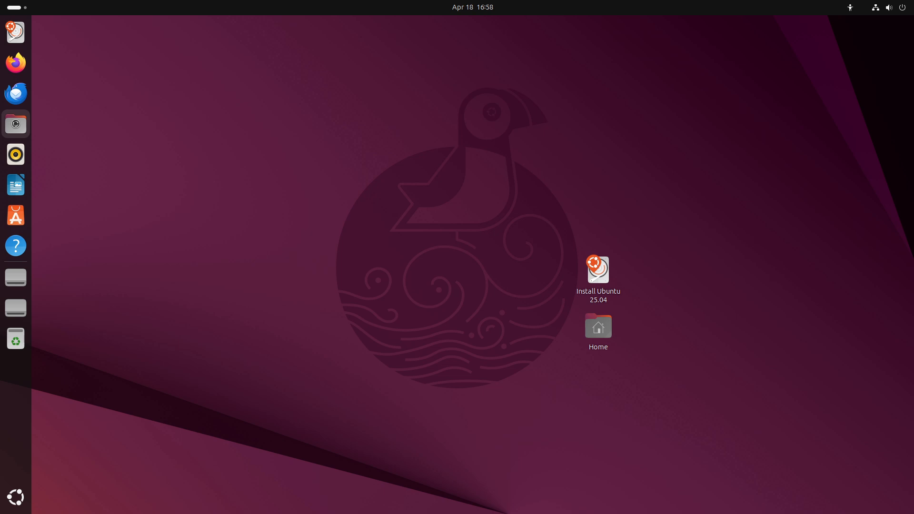
Open Files in the Home folder and confirm the installed version is 48.0.
{"action": "left_click", "coordinate": [16, 123]}
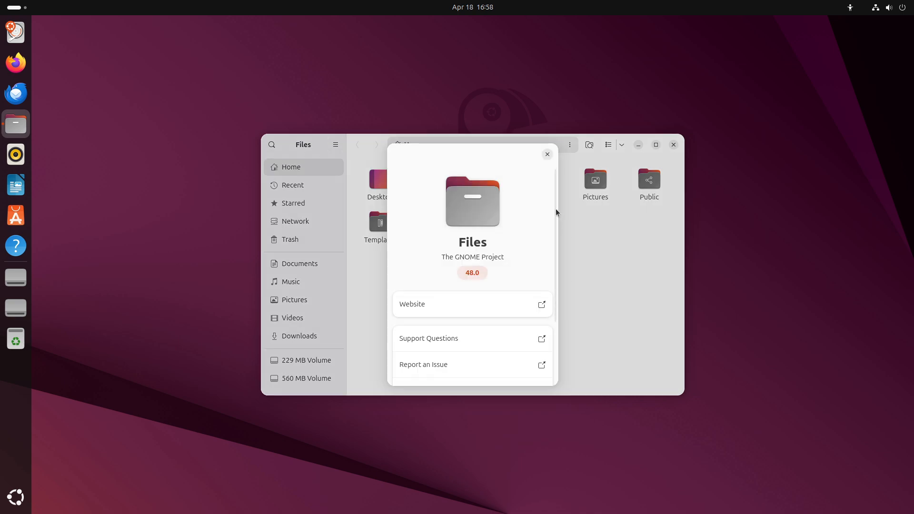
{"action": "left_click", "coordinate": [335, 145]}
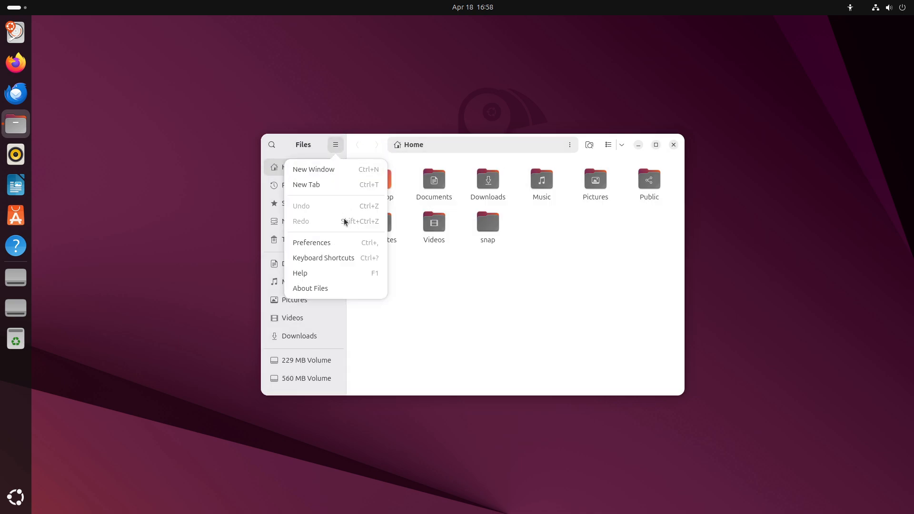
{"action": "left_click", "coordinate": [311, 242]}
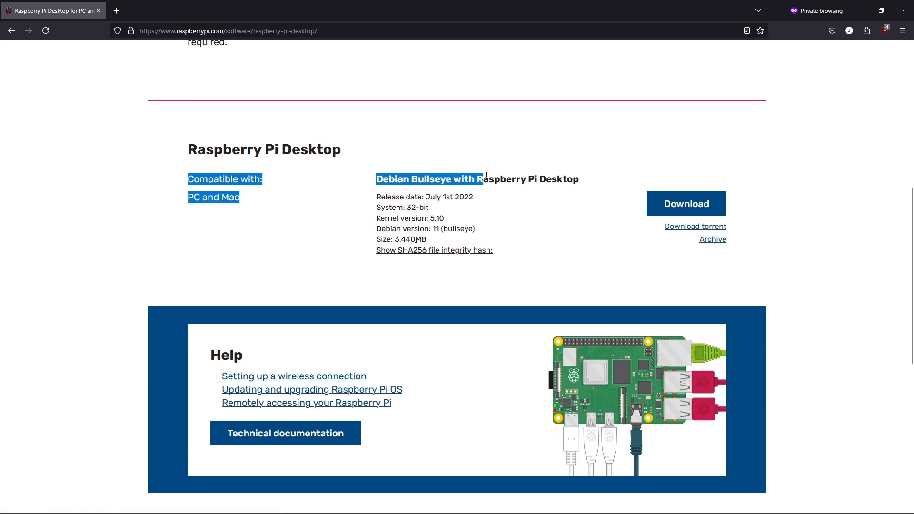
{"action": "left_click", "coordinate": [535, 250]}
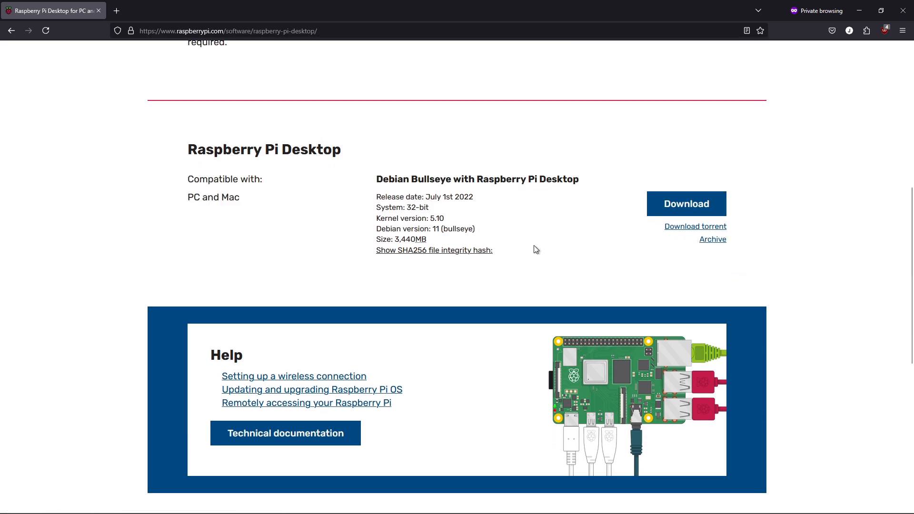
{"action": "mouse_move", "coordinate": [449, 220]}
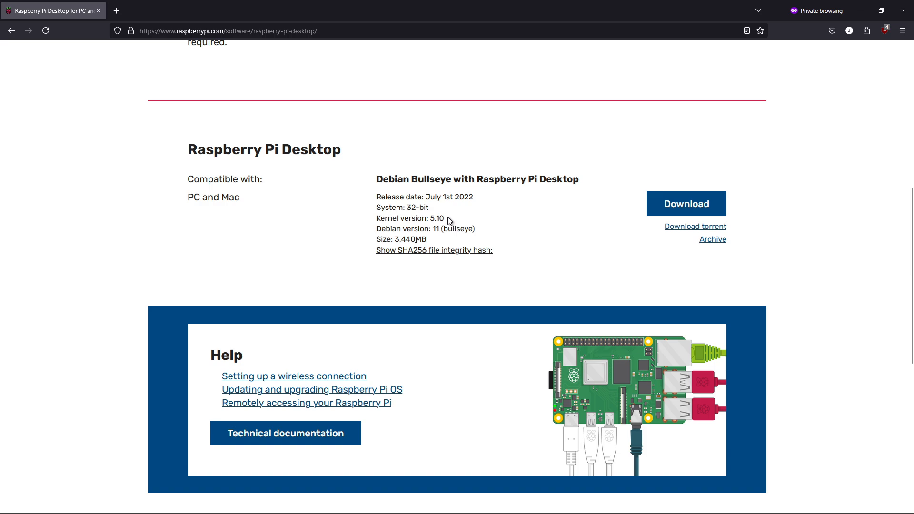
{"action": "left_click_drag", "start_coordinate": [188, 179], "coordinate": [444, 218]}
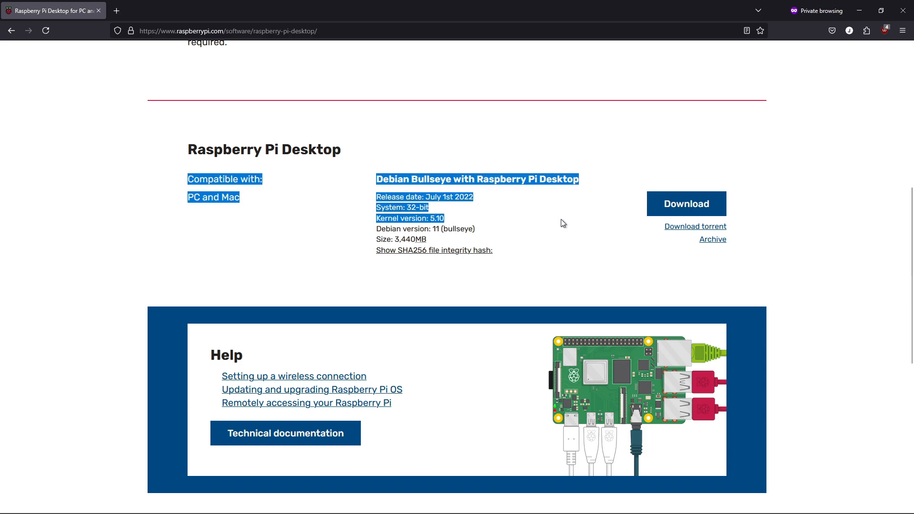
{"action": "scroll", "scroll_direction": "down", "scroll_amount": 3}
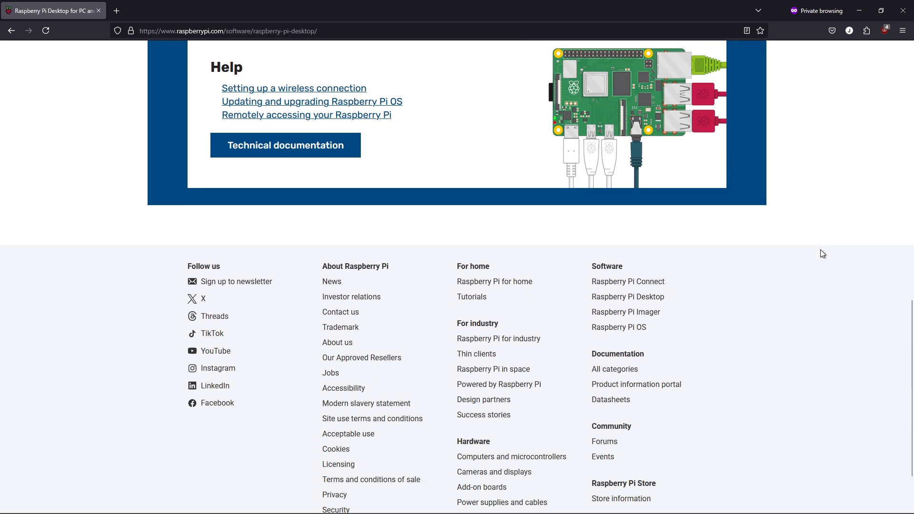
{"action": "scroll", "scroll_direction": "up", "scroll_amount": 3}
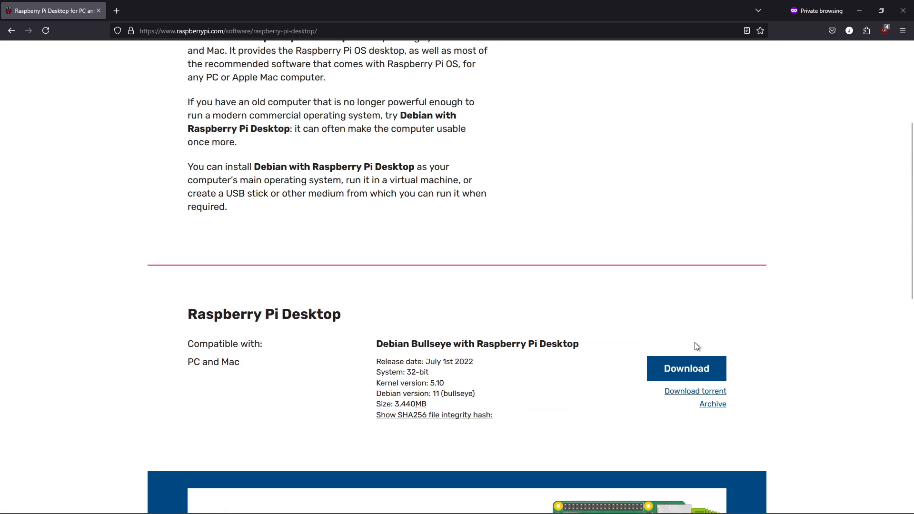
{"action": "mouse_move", "coordinate": [686, 368]}
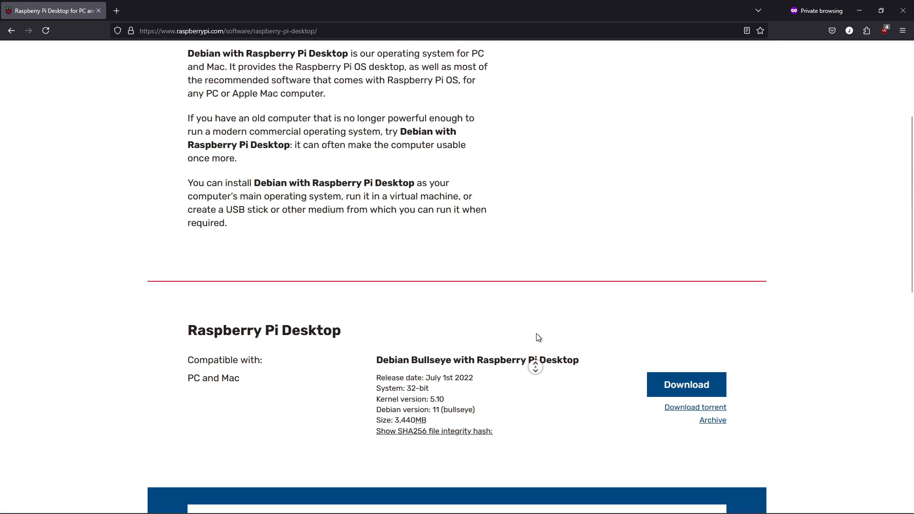
{"action": "scroll", "scroll_direction": "up", "scroll_amount": 3}
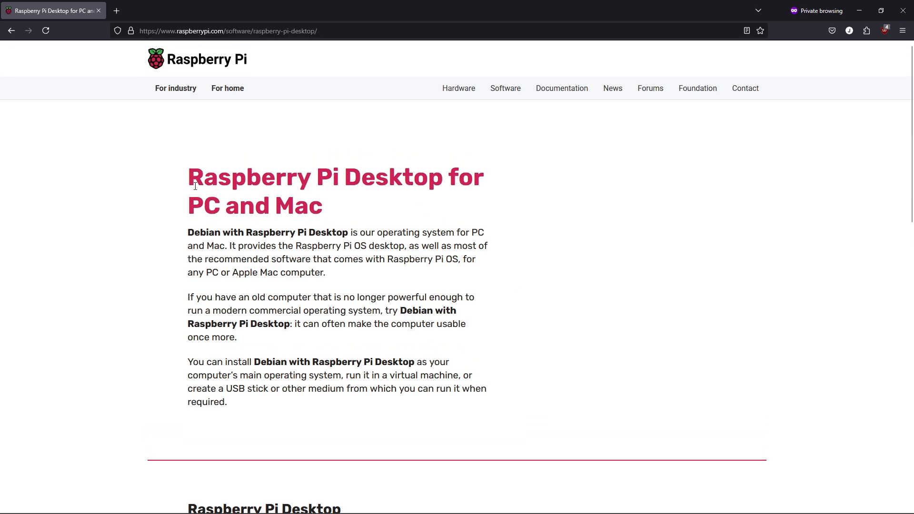
{"action": "left_click_drag", "start_coordinate": [188, 177], "coordinate": [323, 206]}
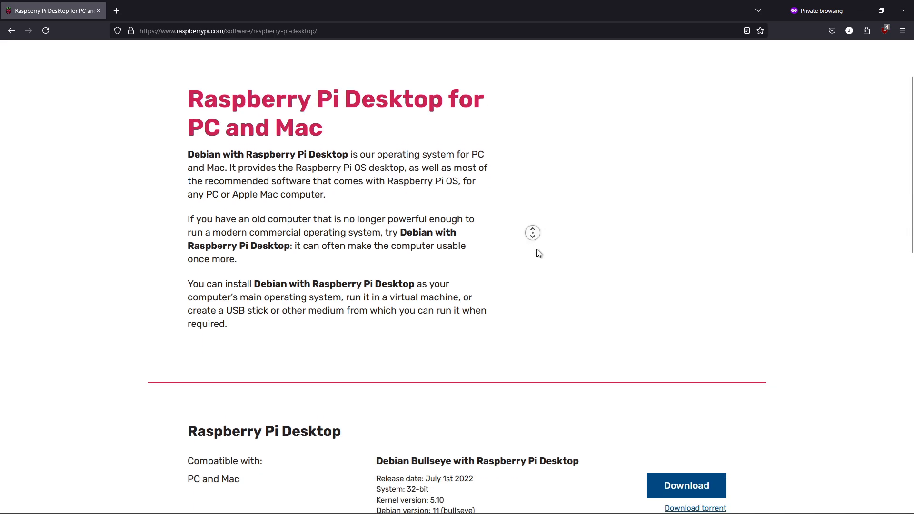
{"action": "scroll", "scroll_direction": "down", "scroll_amount": 3}
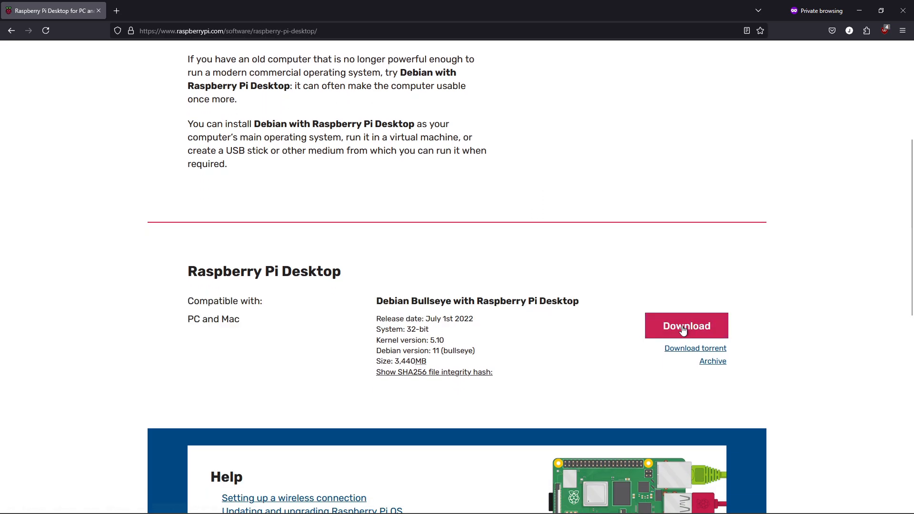
{"action": "scroll", "scroll_direction": "down", "scroll_amount": 3}
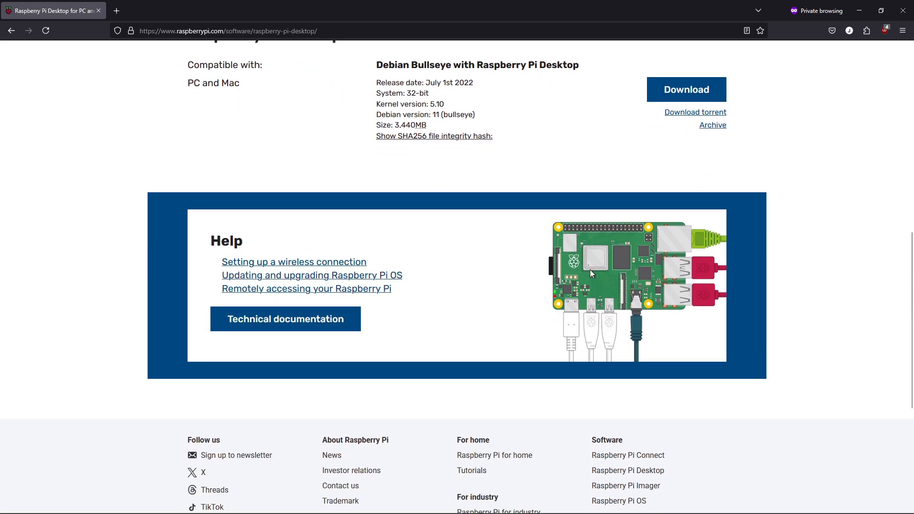
{"action": "scroll", "scroll_direction": "down", "scroll_amount": 3}
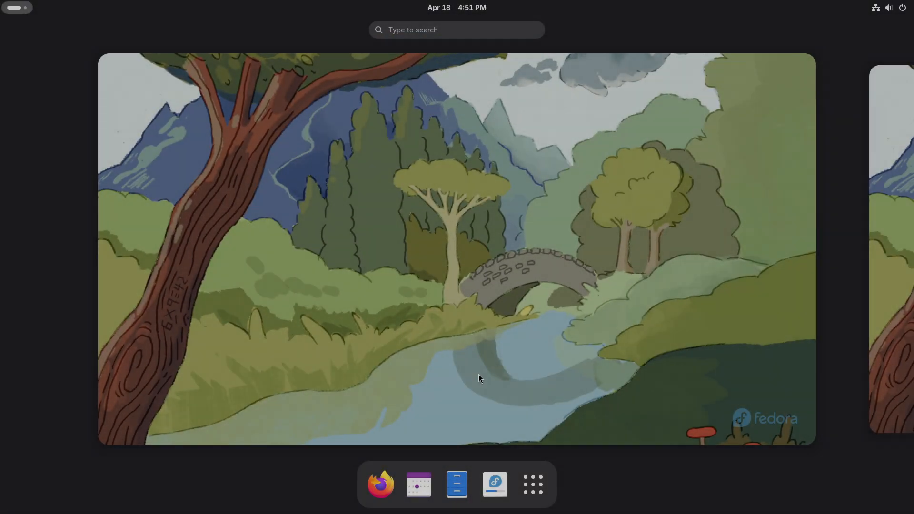
Open Settings and view System > About details showing Fedora Linux 42.
{"action": "left_click", "coordinate": [531, 484]}
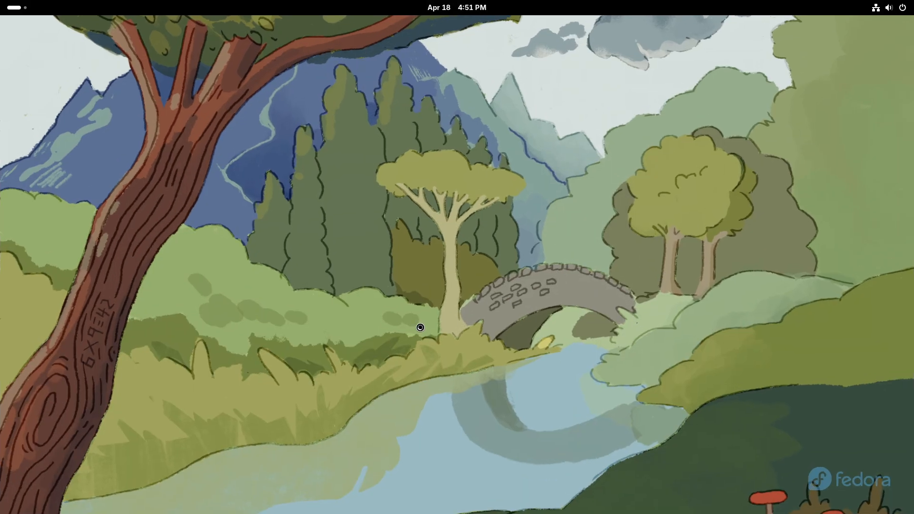
{"action": "left_click", "coordinate": [875, 7]}
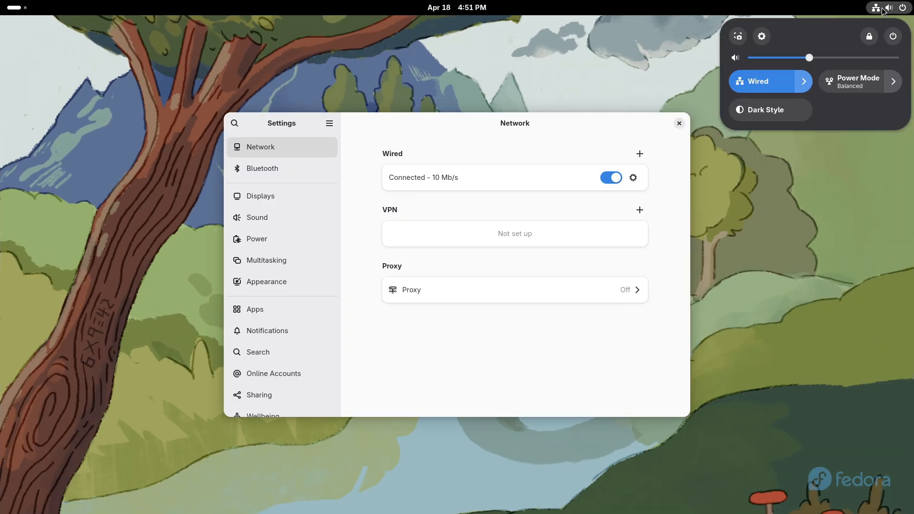
{"action": "scroll", "scroll_direction": "down", "scroll_amount": 3}
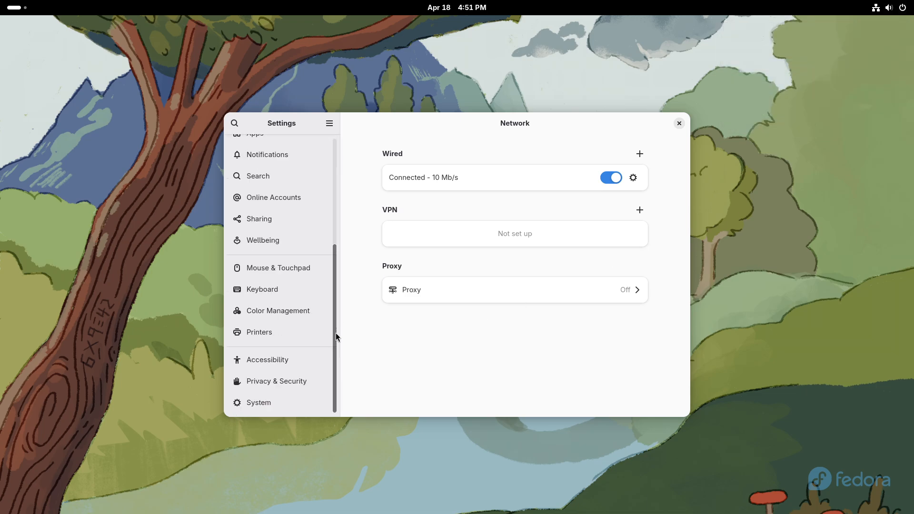
{"action": "left_click", "coordinate": [258, 402]}
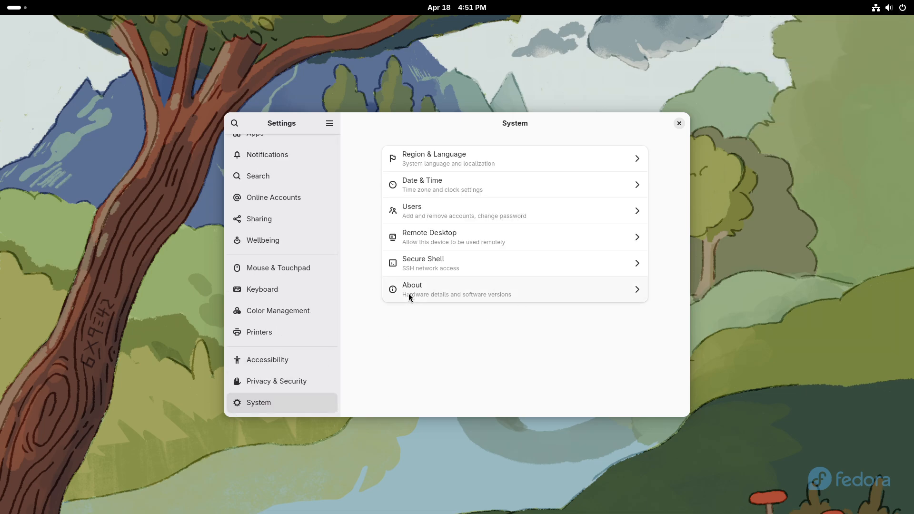
{"action": "left_click", "coordinate": [411, 289]}
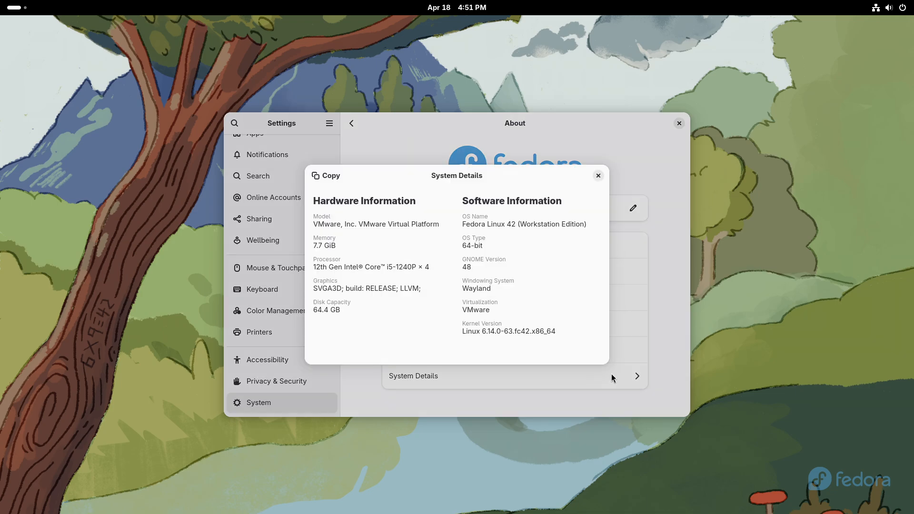
{"action": "left_click", "coordinate": [598, 176]}
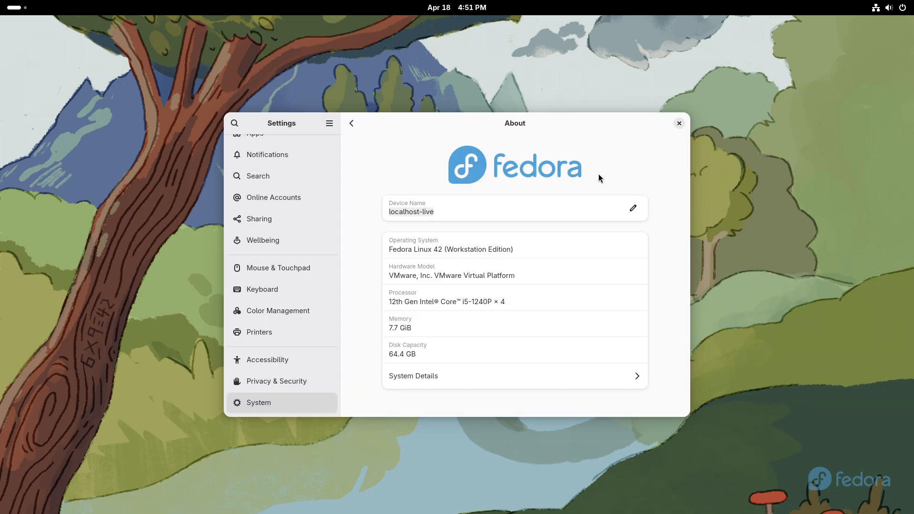
{"action": "left_click", "coordinate": [532, 485]}
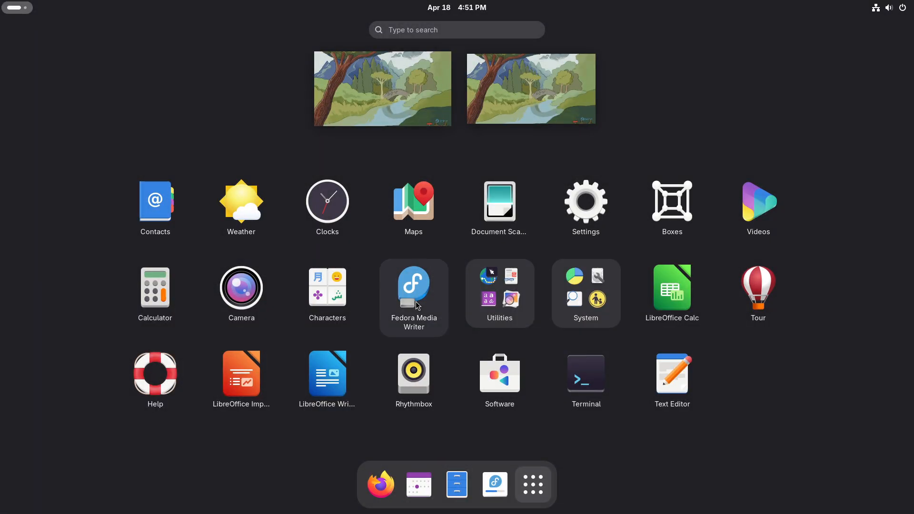
{"action": "mouse_move", "coordinate": [847, 117]}
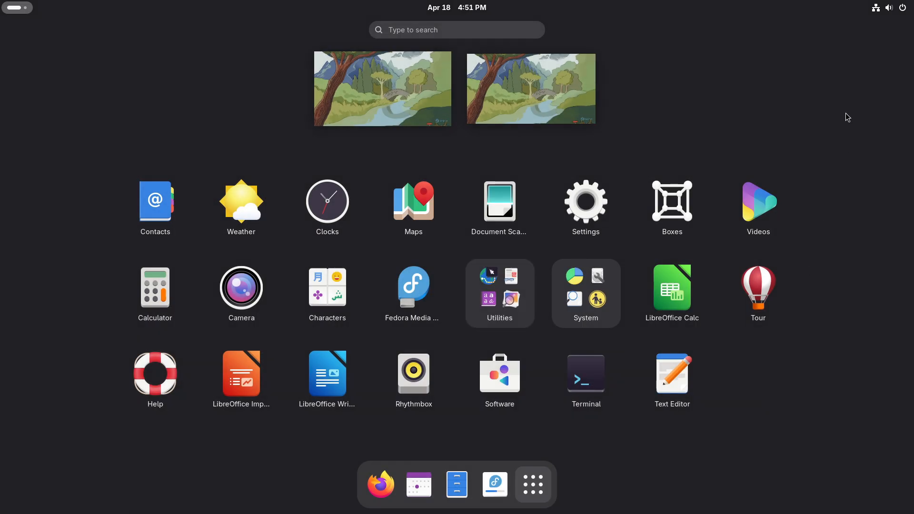
Change the power mode from Balanced to Performance in quick settings, then return to the desktop.
{"action": "left_click", "coordinate": [889, 7]}
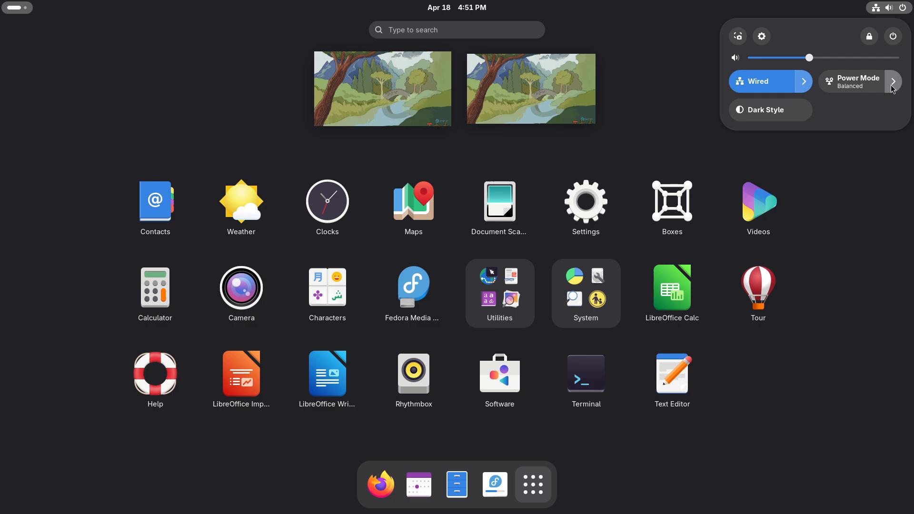
{"action": "left_click", "coordinate": [859, 81]}
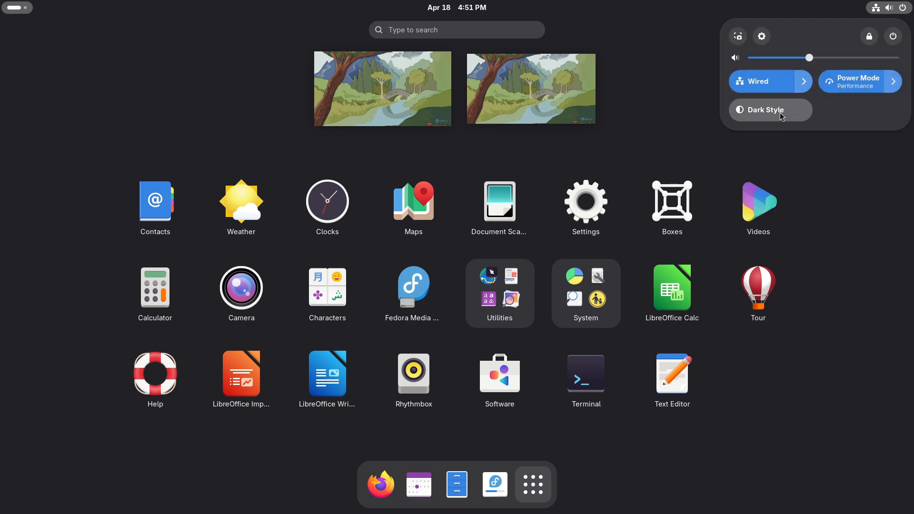
{"action": "left_click", "coordinate": [769, 109]}
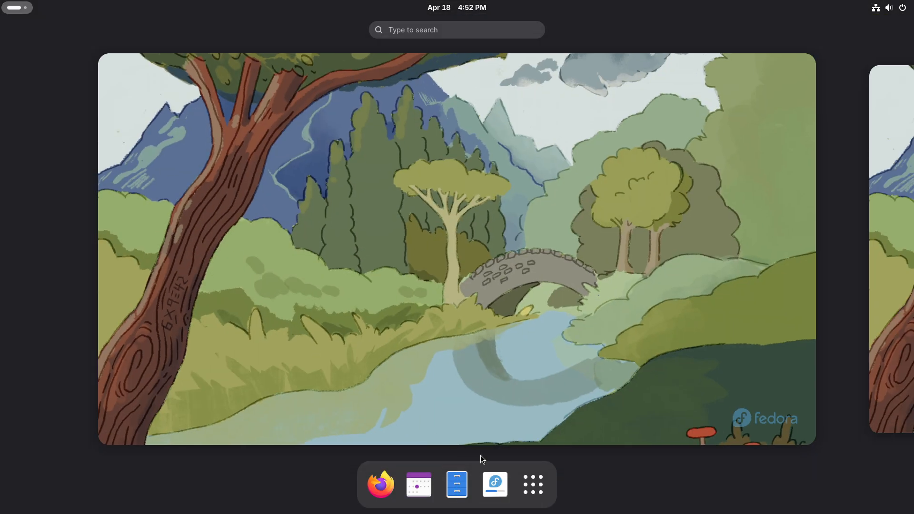
{"action": "left_click", "coordinate": [531, 484]}
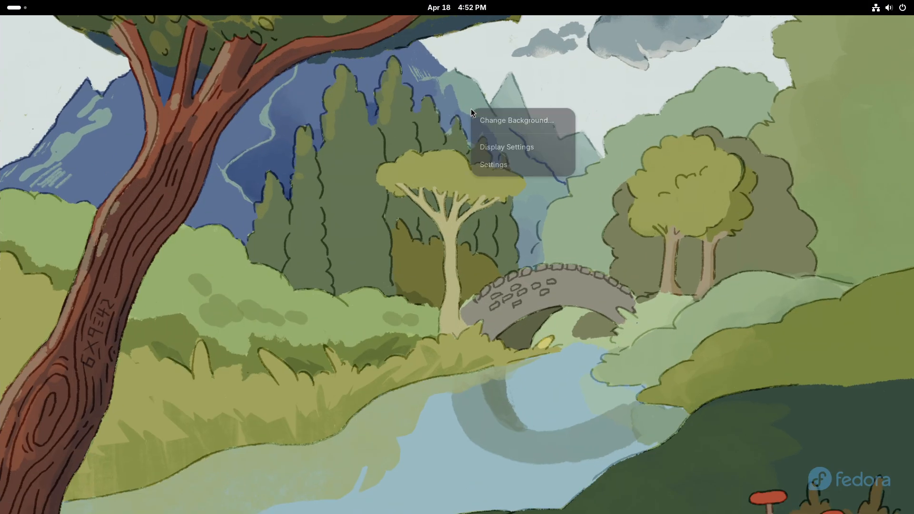
{"action": "left_click", "coordinate": [496, 120]}
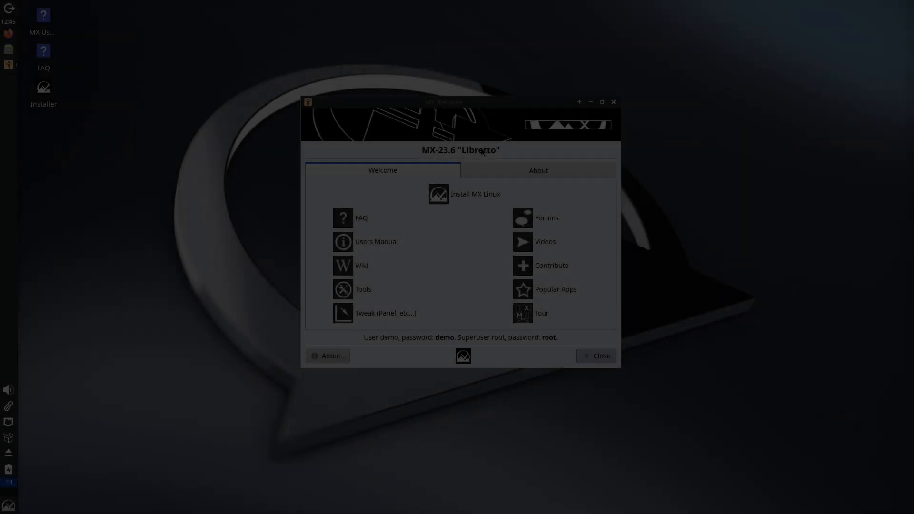
Show MX Welcome's About tab and run the Quick-System-Info Full Report.
{"action": "left_click", "coordinate": [537, 171]}
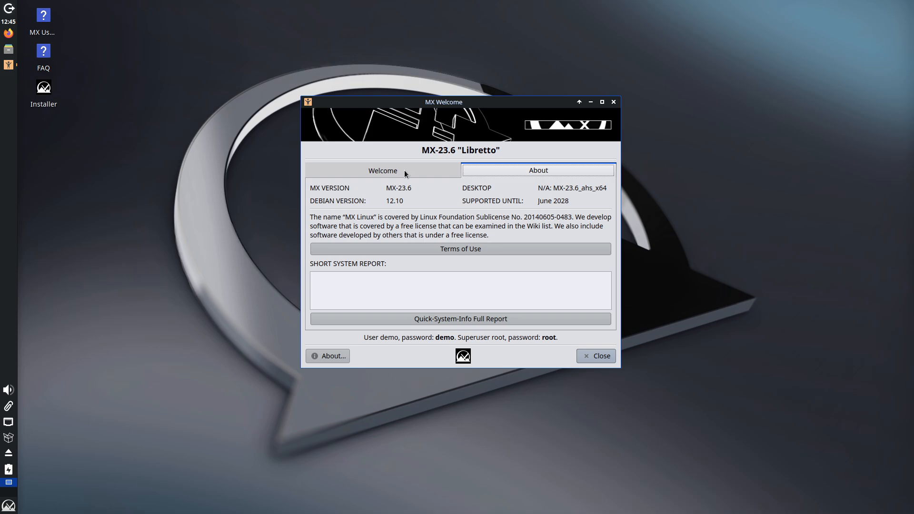
{"action": "left_click", "coordinate": [460, 319]}
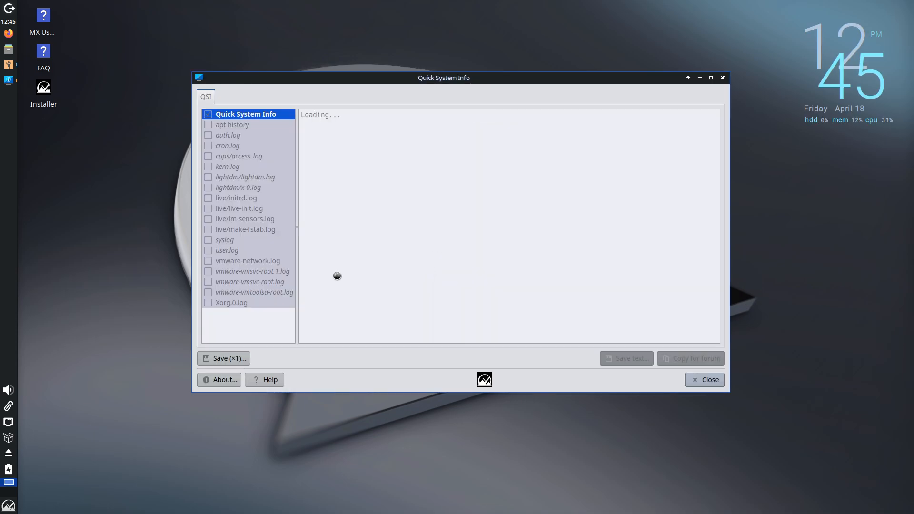
{"action": "left_click", "coordinate": [8, 506]}
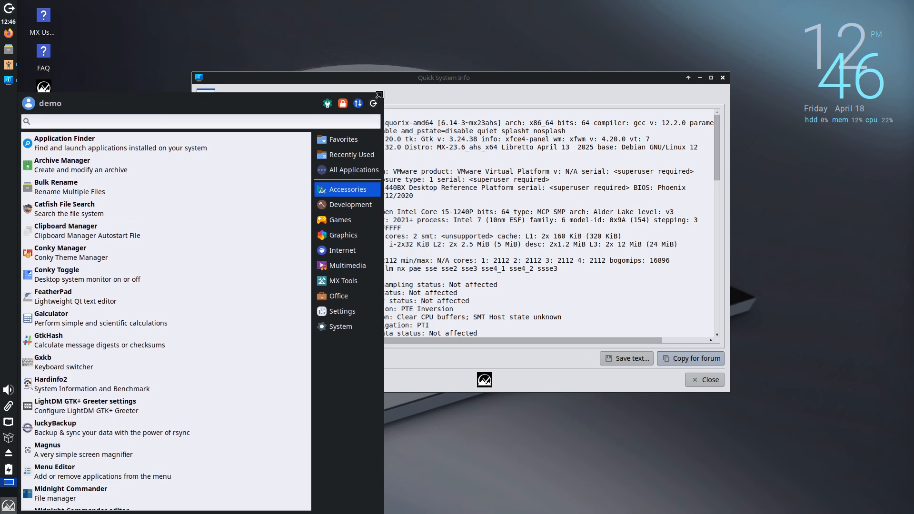
Browse the Development, Accessories, Internet, MX Tools, Settings and System menu categories.
{"action": "left_click", "coordinate": [353, 164]}
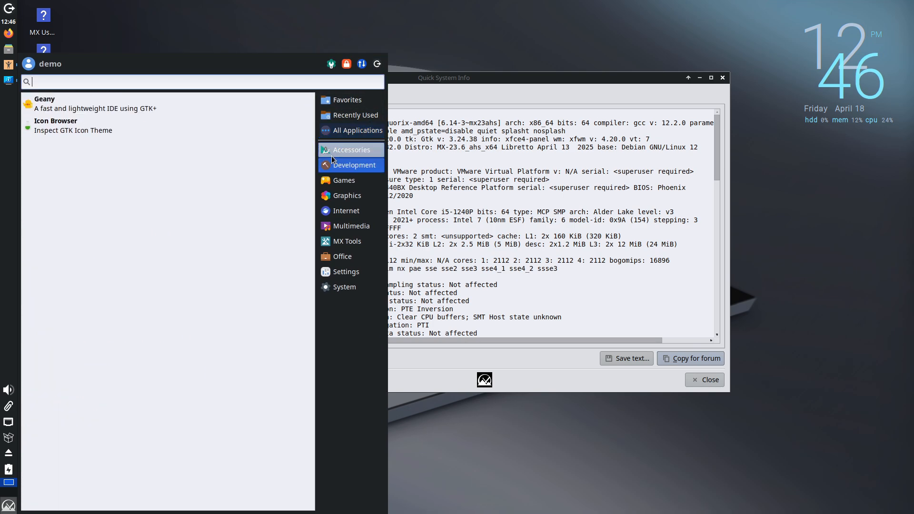
{"action": "left_click", "coordinate": [351, 150]}
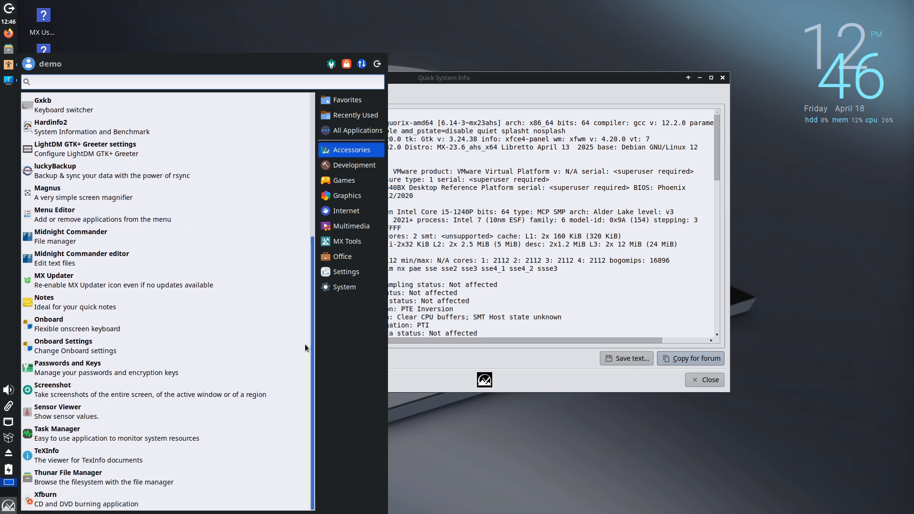
{"action": "left_click", "coordinate": [348, 210]}
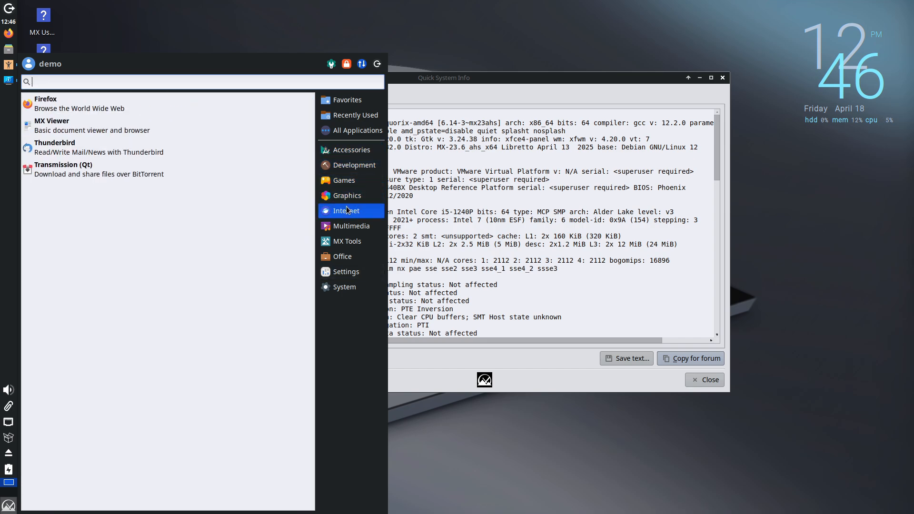
{"action": "left_click", "coordinate": [347, 241]}
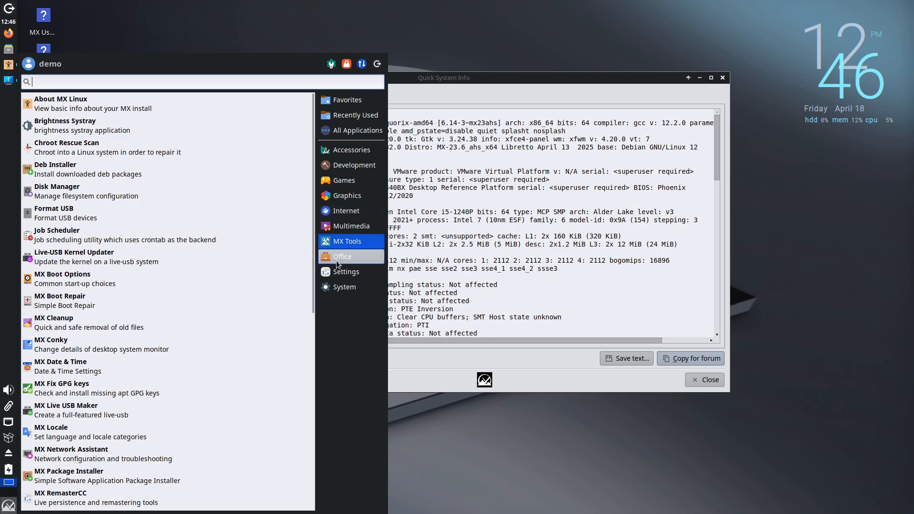
{"action": "left_click", "coordinate": [345, 271]}
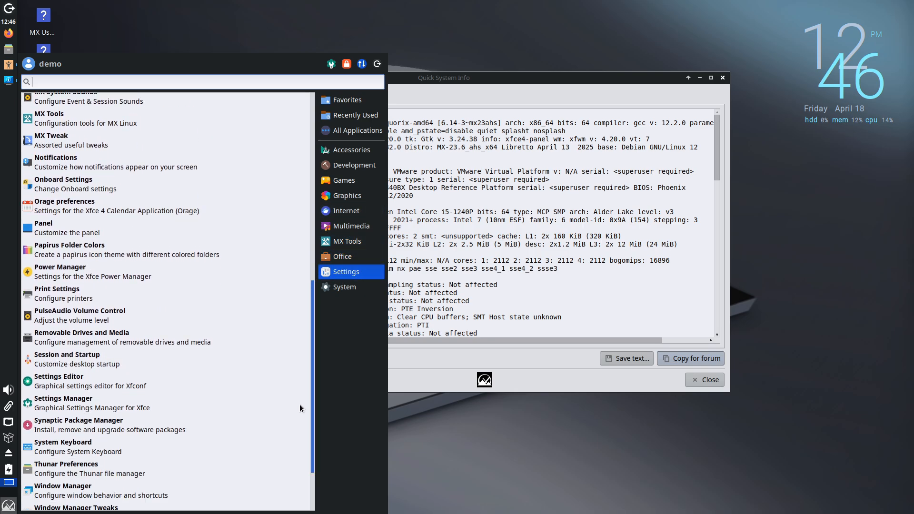
{"action": "left_click", "coordinate": [345, 286]}
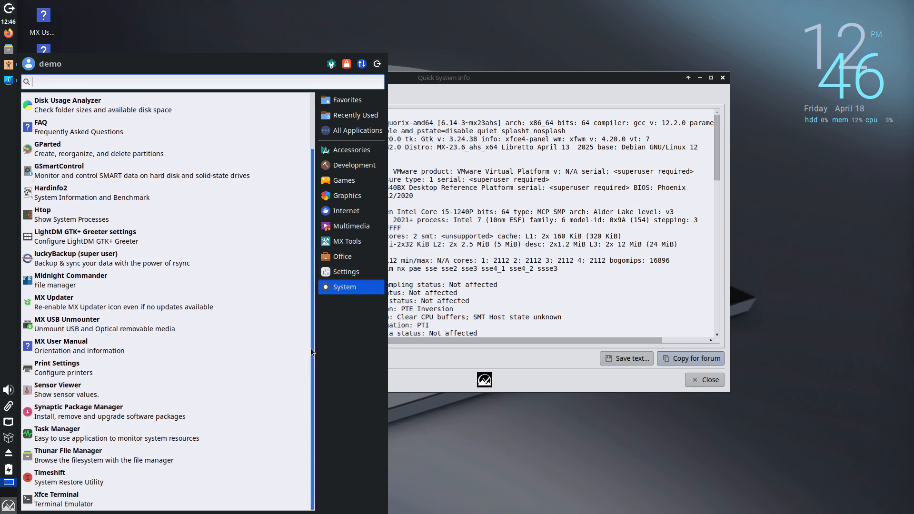
{"action": "left_click", "coordinate": [346, 241]}
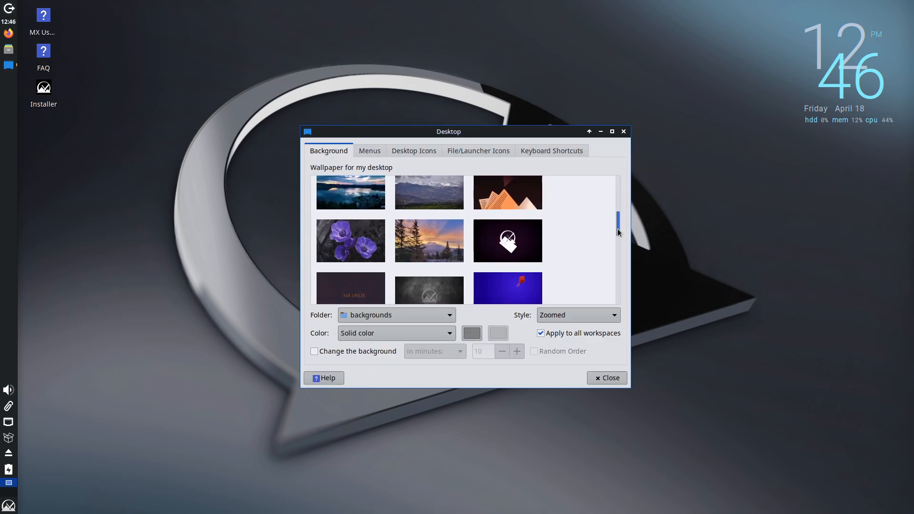
From the desktop menu view About Xfce, then show the update notifier's options.
{"action": "right_click", "coordinate": [343, 155]}
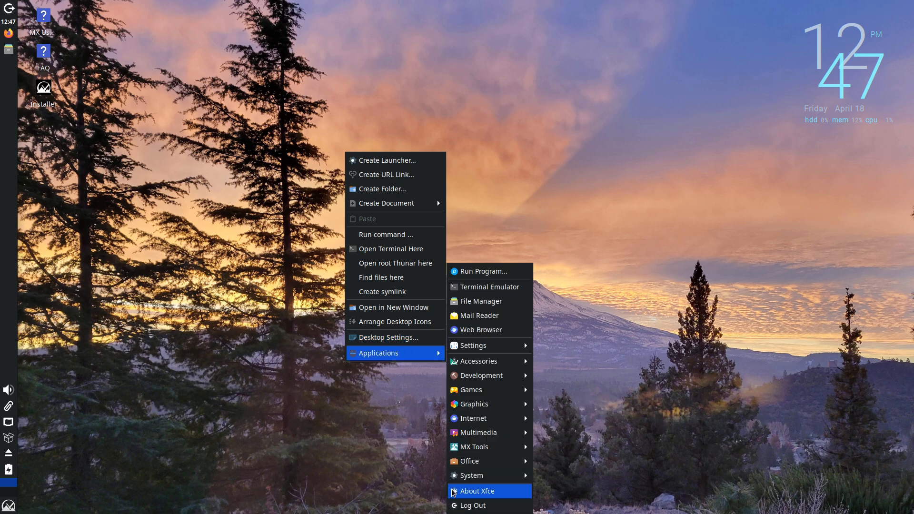
{"action": "left_click", "coordinate": [476, 491]}
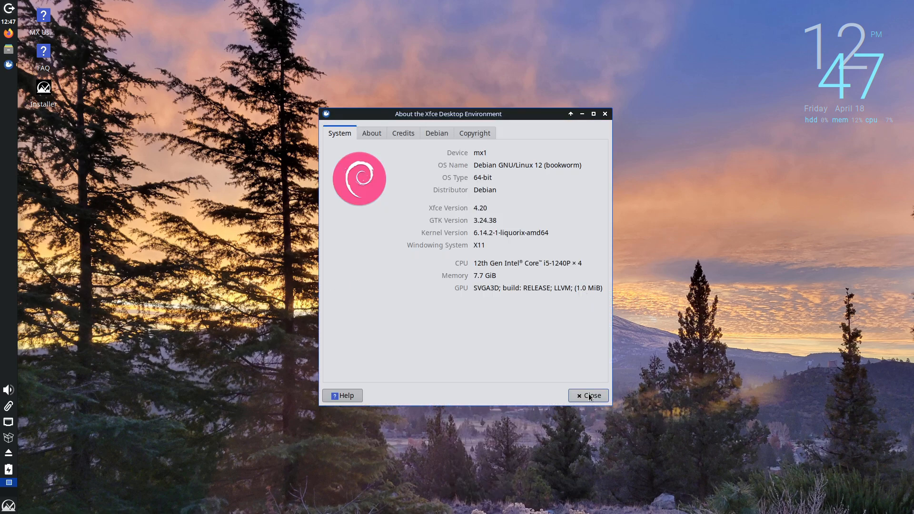
{"action": "left_click", "coordinate": [589, 395]}
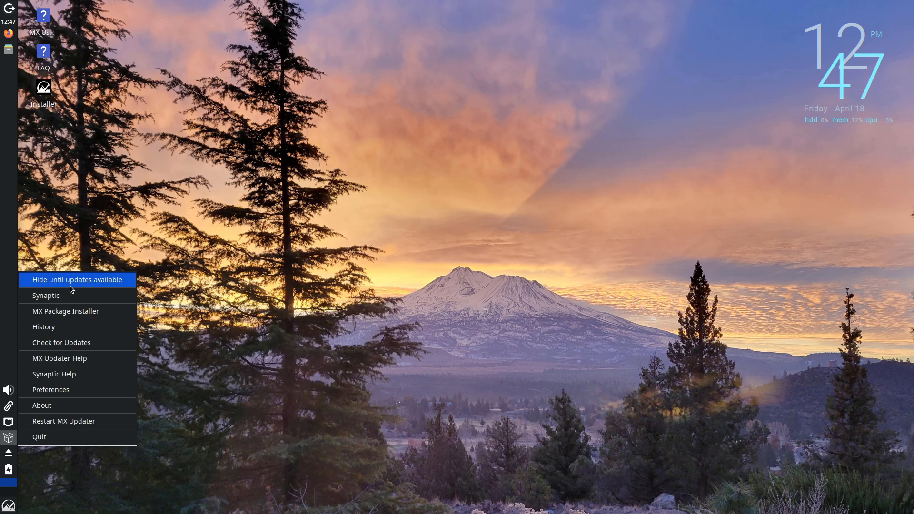
{"action": "left_click", "coordinate": [42, 405]}
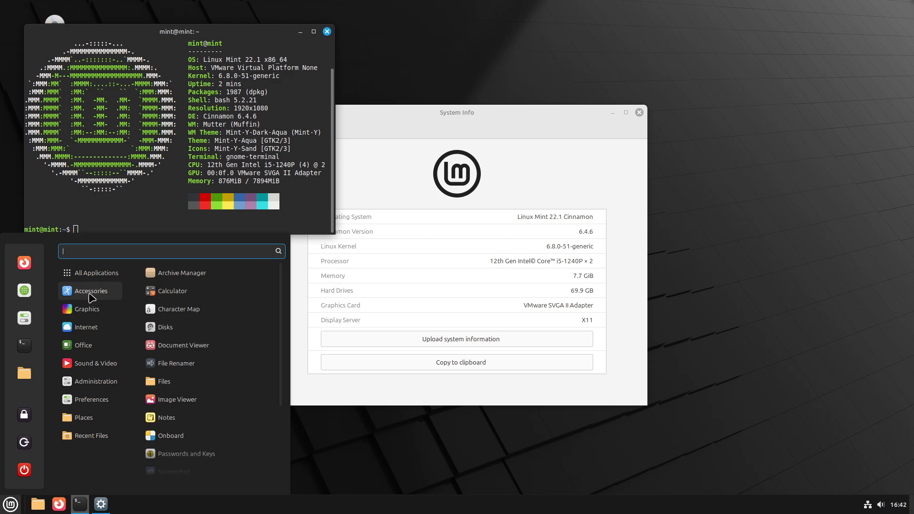
Scroll through the Mint menu's Administration and Preferences apps, then close the menu.
{"action": "scroll", "scroll_direction": "down", "scroll_amount": 3}
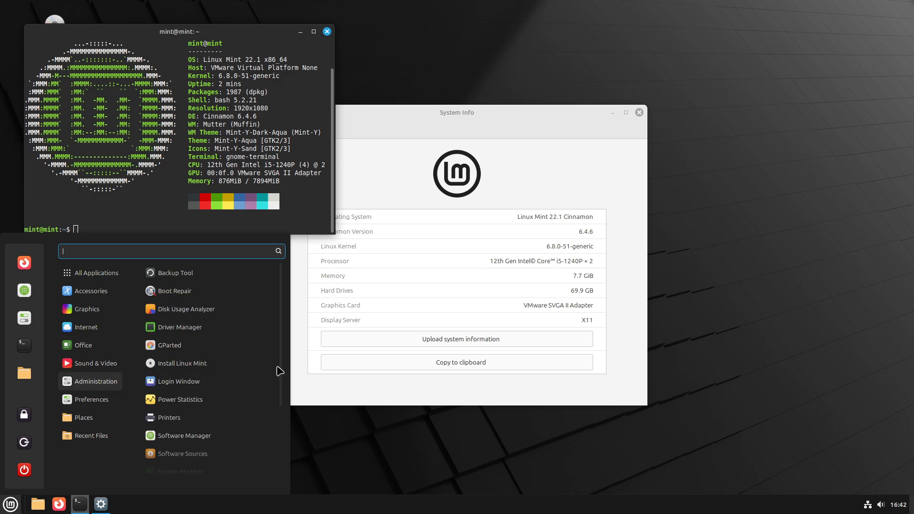
{"action": "scroll", "scroll_direction": "down", "scroll_amount": 3}
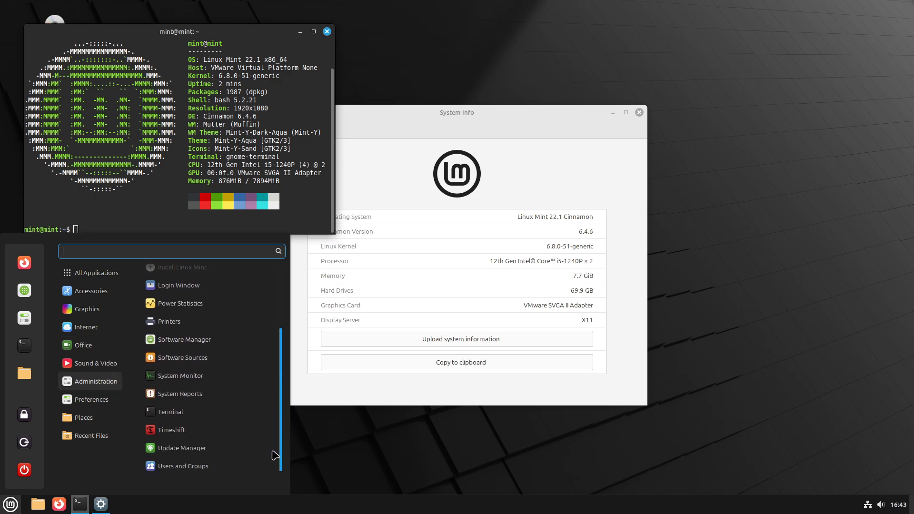
{"action": "left_click", "coordinate": [91, 399]}
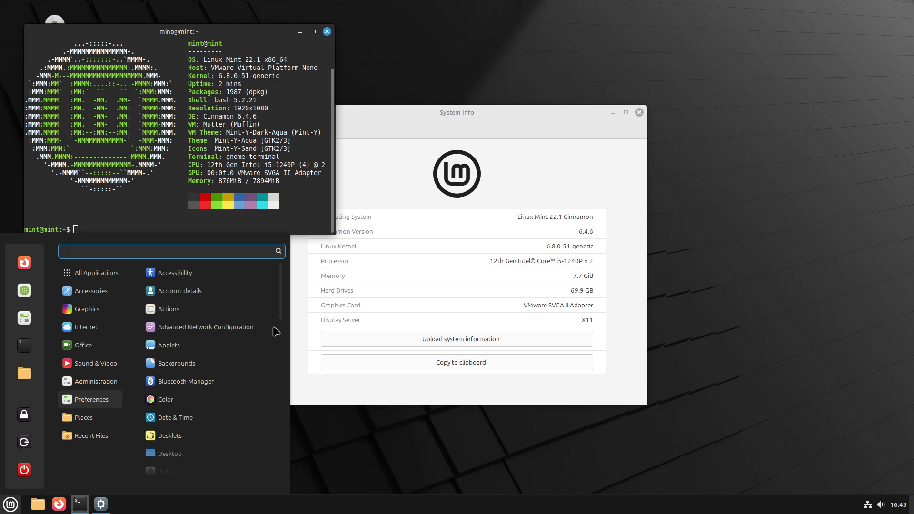
{"action": "scroll", "scroll_direction": "down", "scroll_amount": 3}
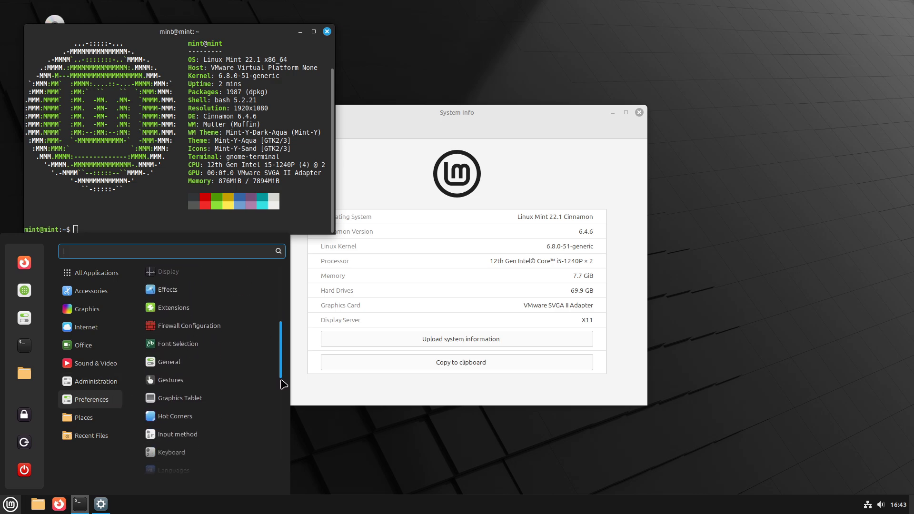
{"action": "scroll", "scroll_direction": "down", "scroll_amount": 3}
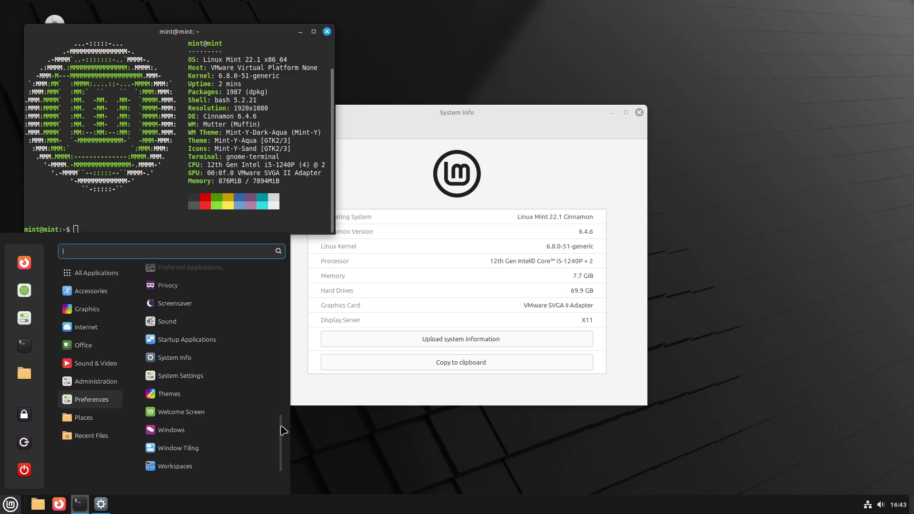
{"action": "left_click", "coordinate": [326, 31]}
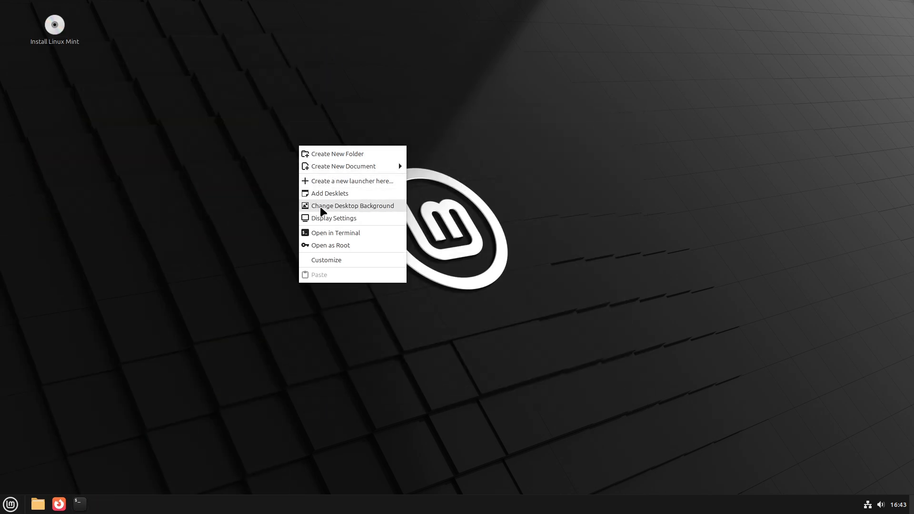
Set White Sands from the Wilma collection as wallpaper, then close Backgrounds.
{"action": "left_click", "coordinate": [352, 205]}
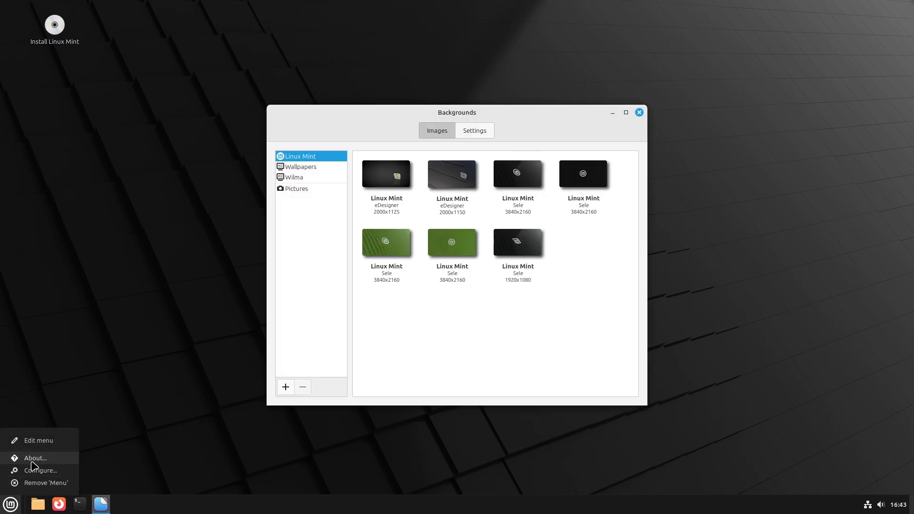
{"action": "left_click", "coordinate": [34, 458]}
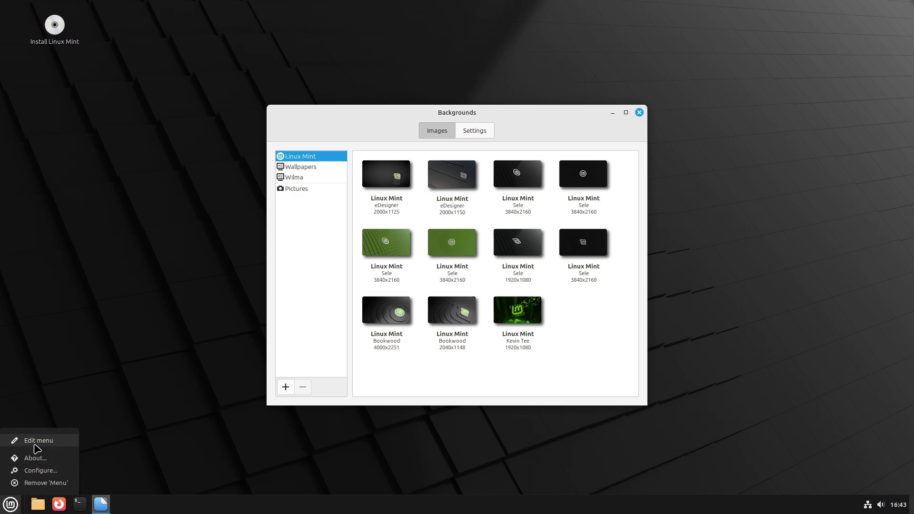
{"action": "left_click", "coordinate": [38, 440]}
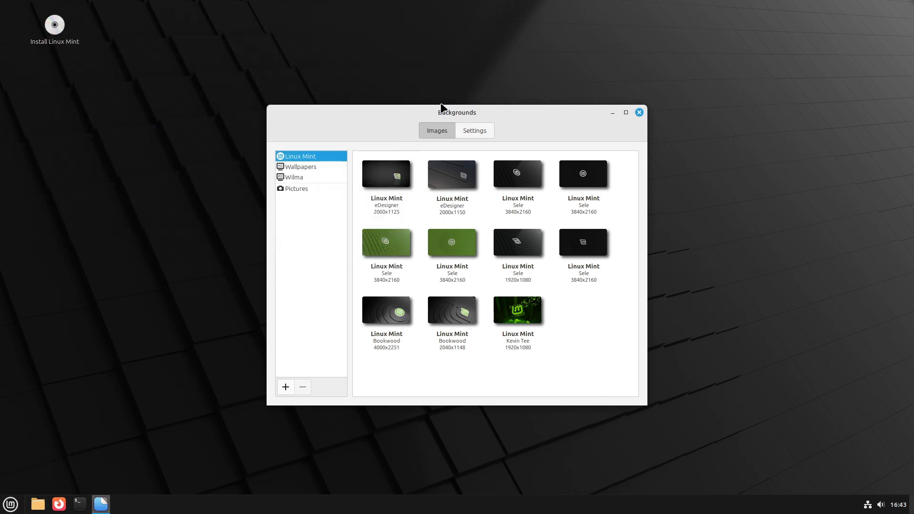
{"action": "left_click", "coordinate": [294, 177]}
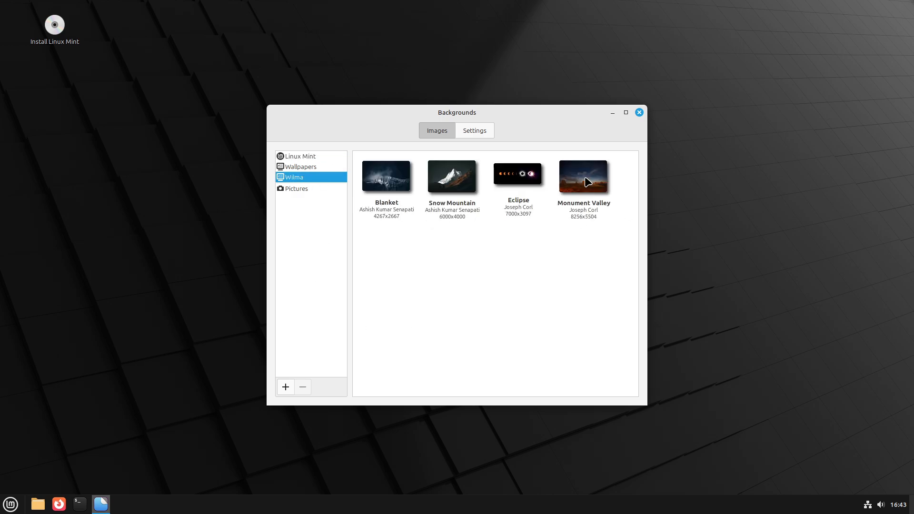
{"action": "left_click", "coordinate": [583, 176]}
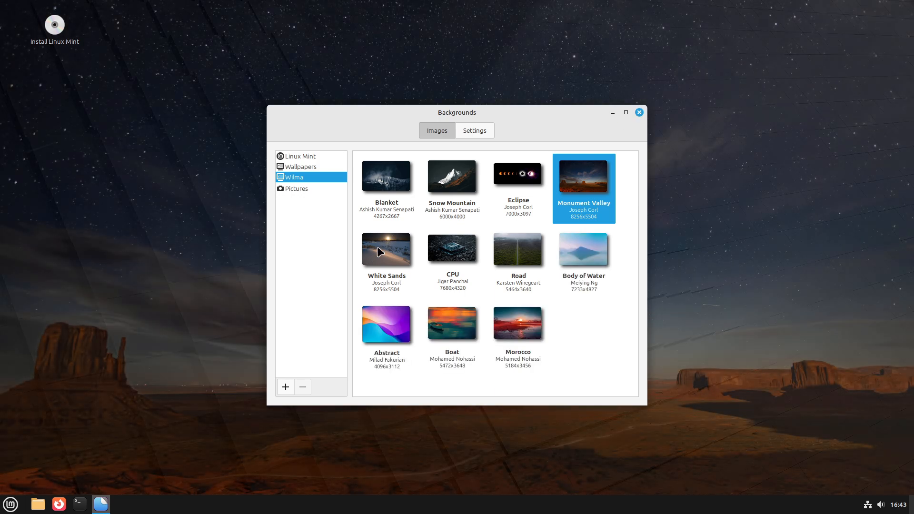
{"action": "left_click", "coordinate": [386, 249]}
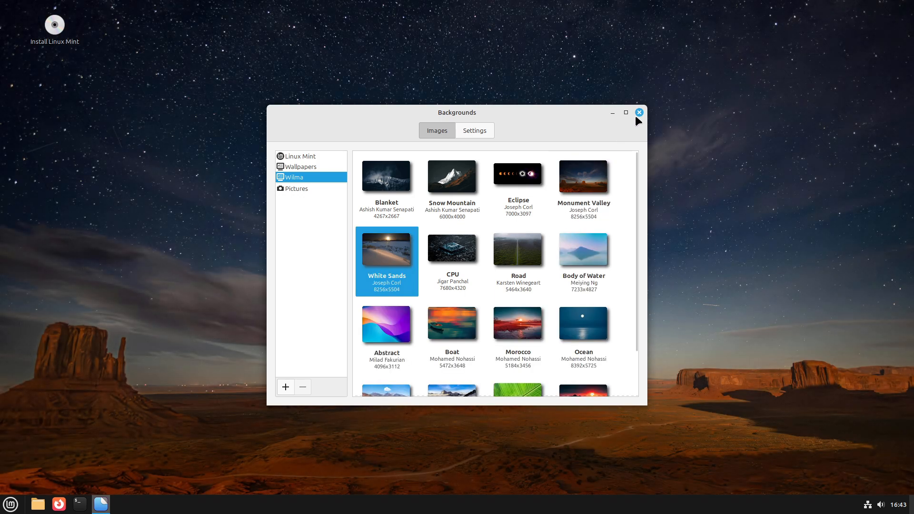
{"action": "left_click", "coordinate": [638, 112]}
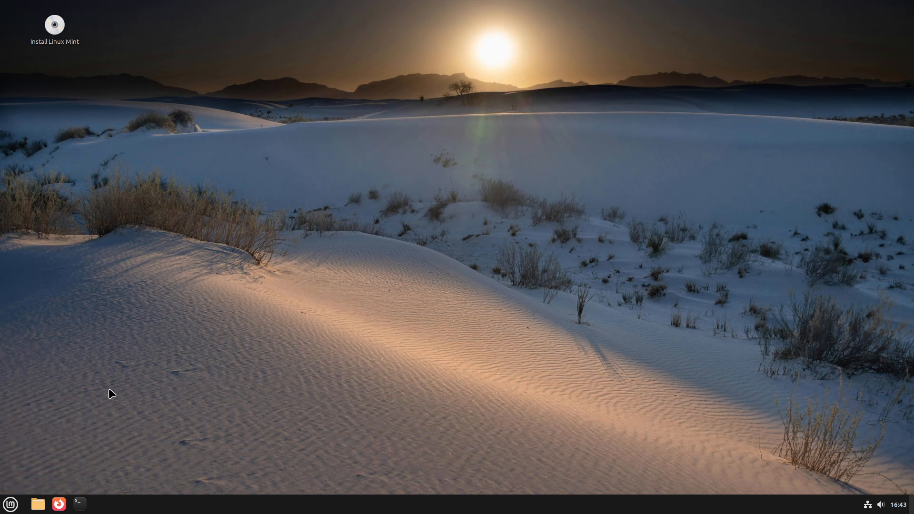
{"action": "left_click", "coordinate": [10, 503]}
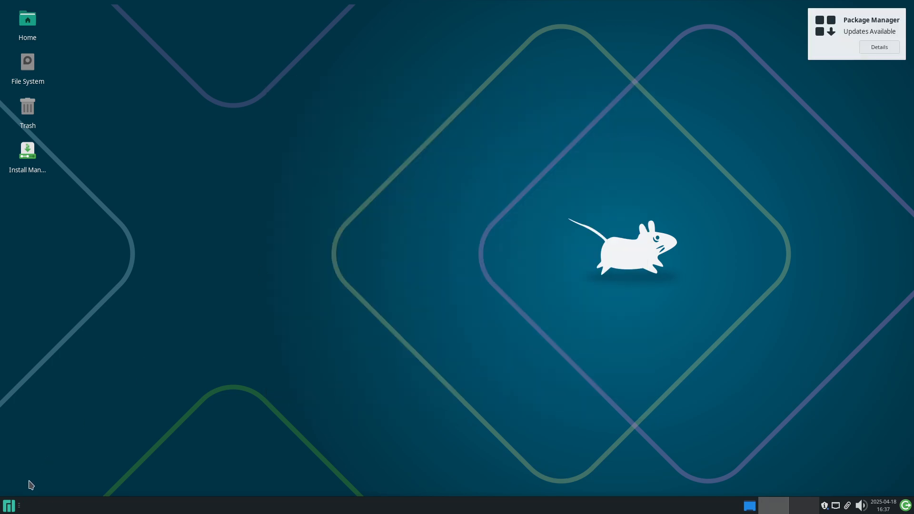
Run the inxi -b and inxi -F reports in a Manjaro terminal, then enter inxi -G.
{"action": "left_click", "coordinate": [8, 505]}
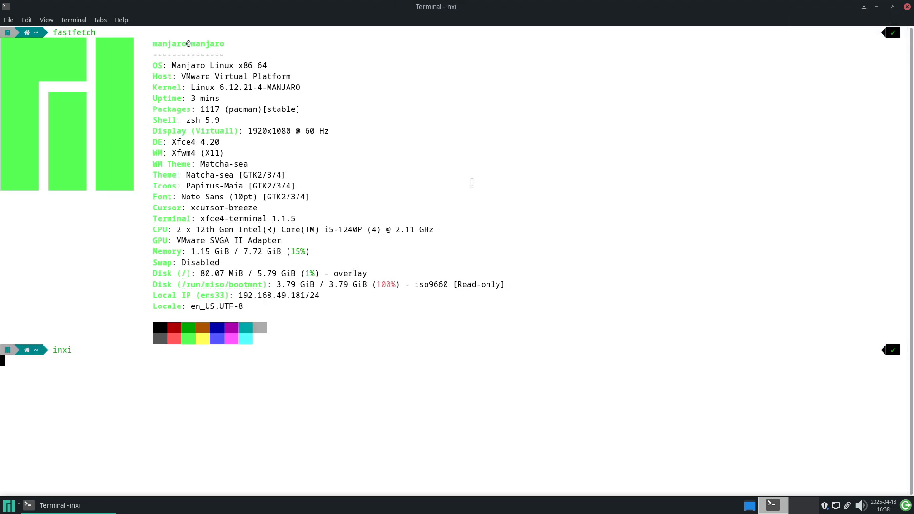
{"action": "type", "text": "inxi -b"}
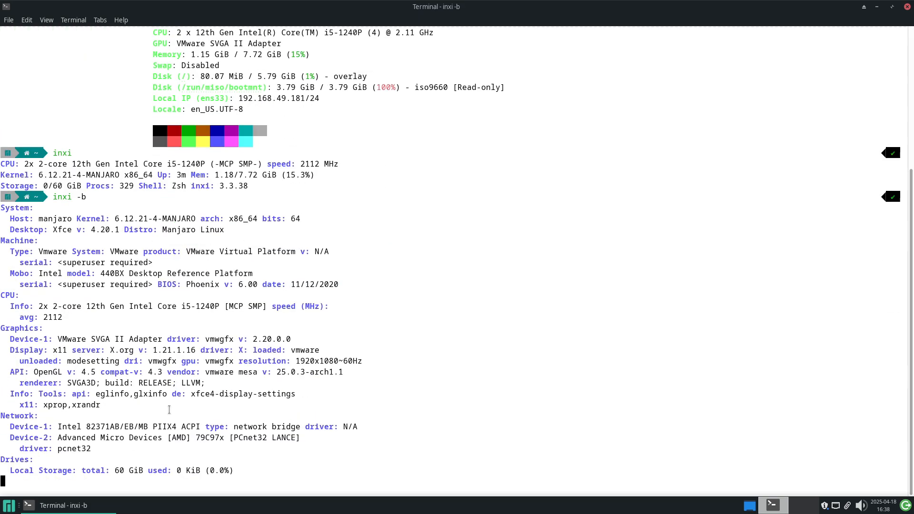
{"action": "type", "text": "inxi -F"}
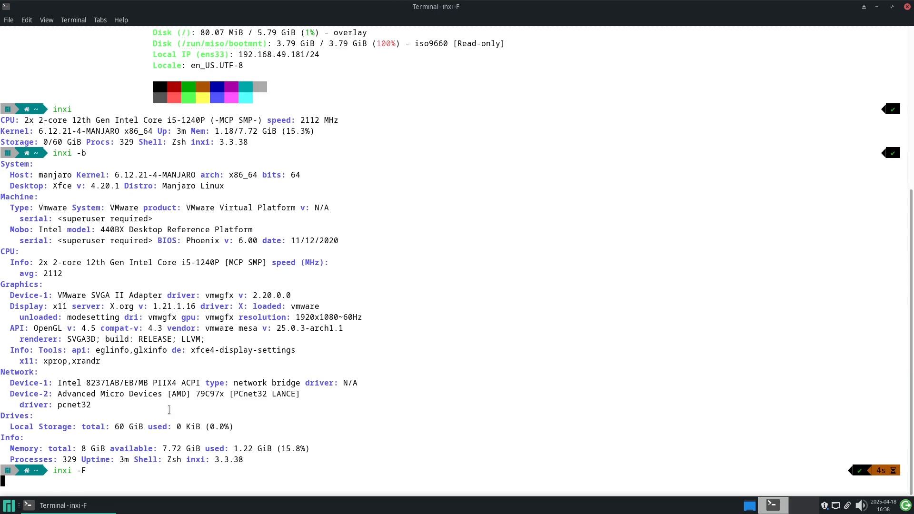
{"action": "key", "text": "Return"}
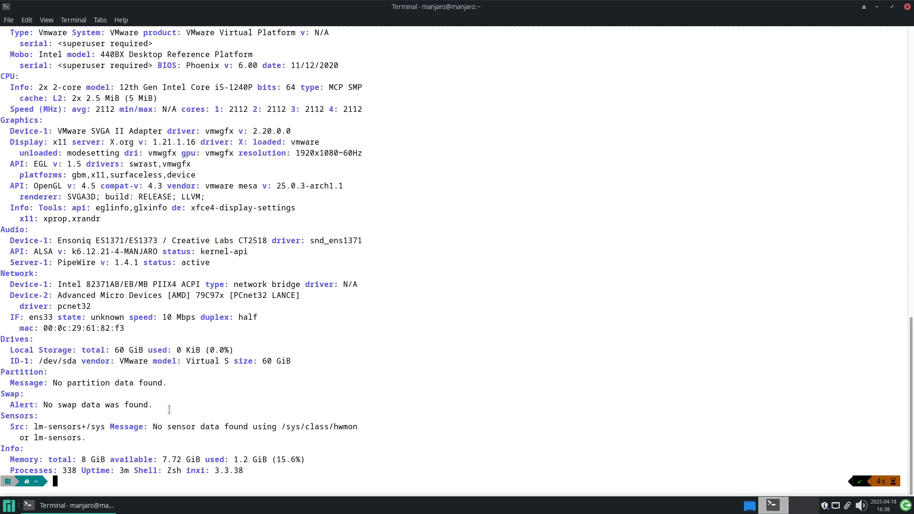
{"action": "type", "text": "inxi -G"}
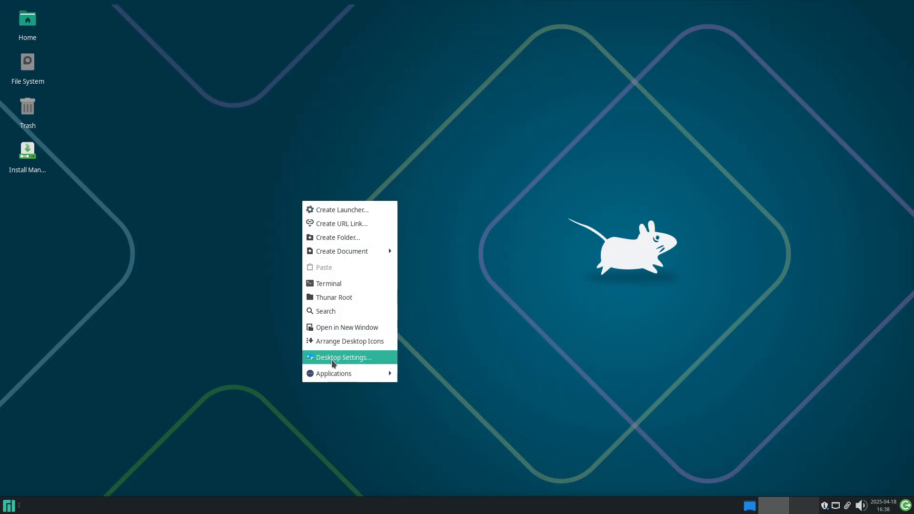
In Xfce Desktop settings, review the icon and shortcut tabs, then apply the beach sunset wallpaper.
{"action": "left_click", "coordinate": [344, 357]}
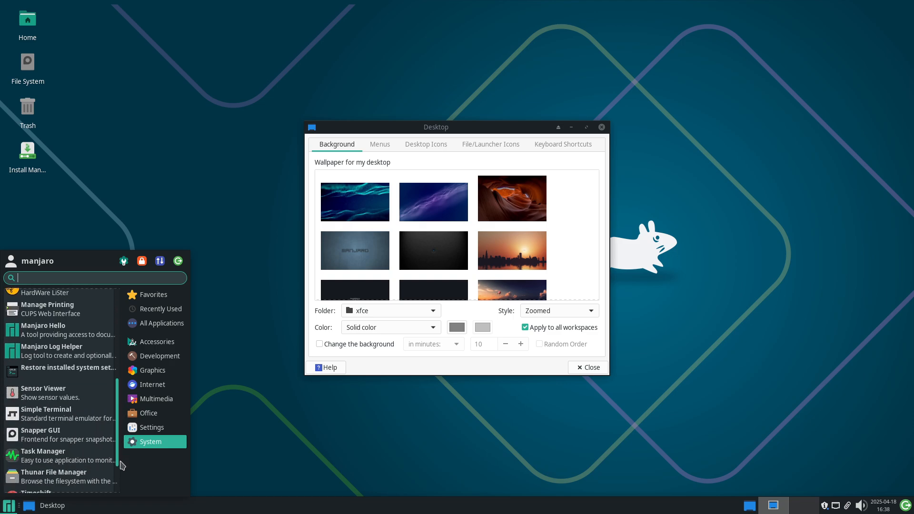
{"action": "left_click", "coordinate": [151, 428]}
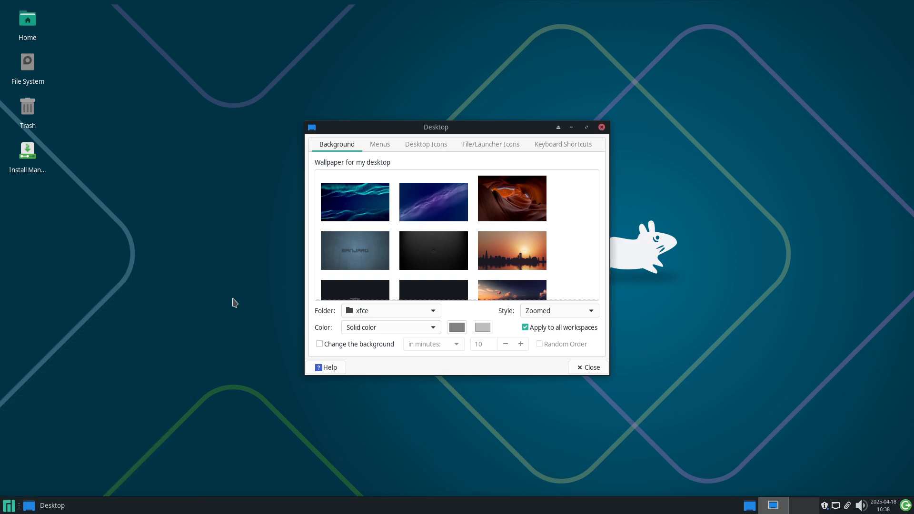
{"action": "left_click", "coordinate": [489, 144]}
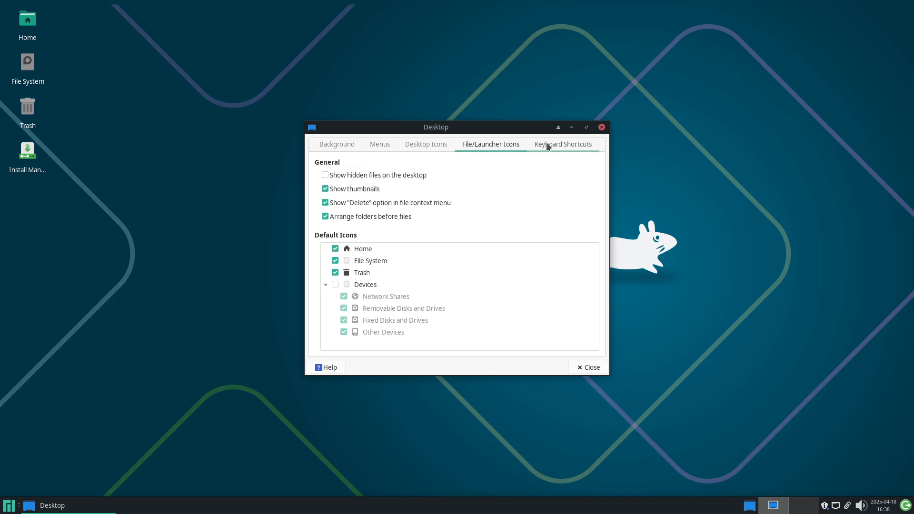
{"action": "left_click", "coordinate": [336, 143]}
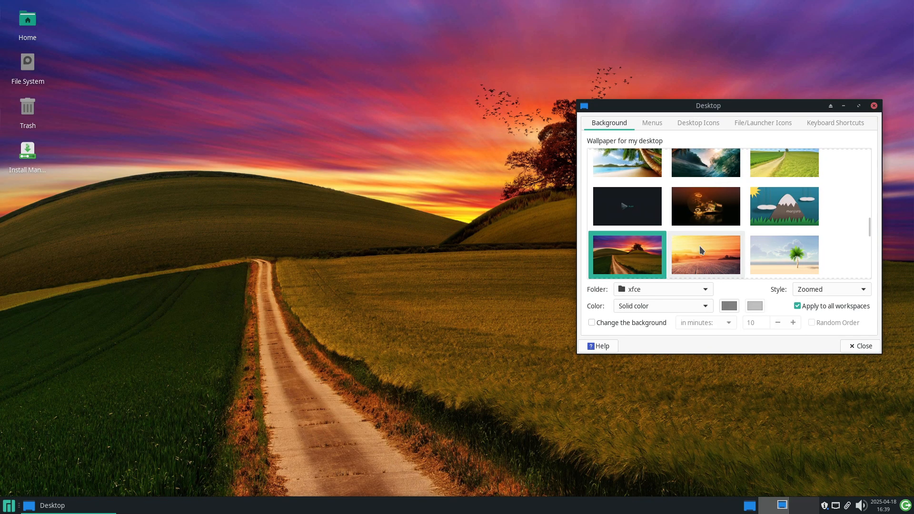
{"action": "left_click", "coordinate": [706, 254]}
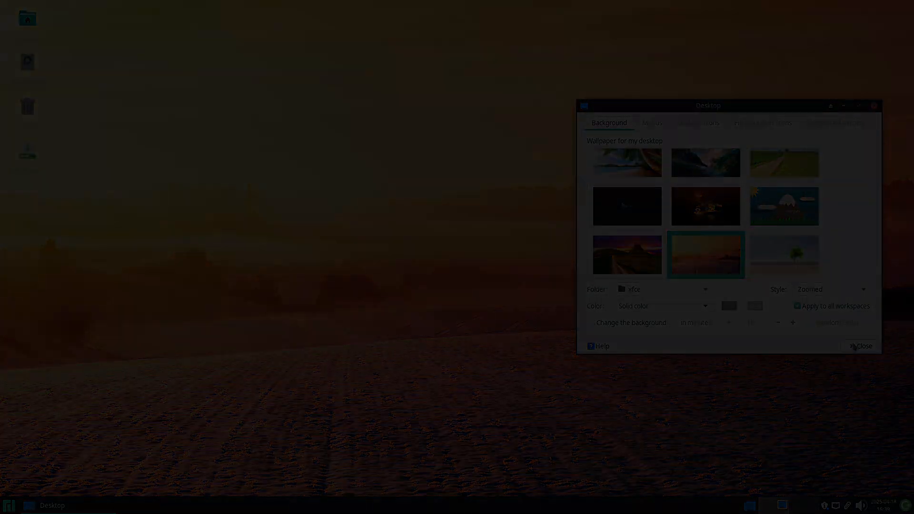